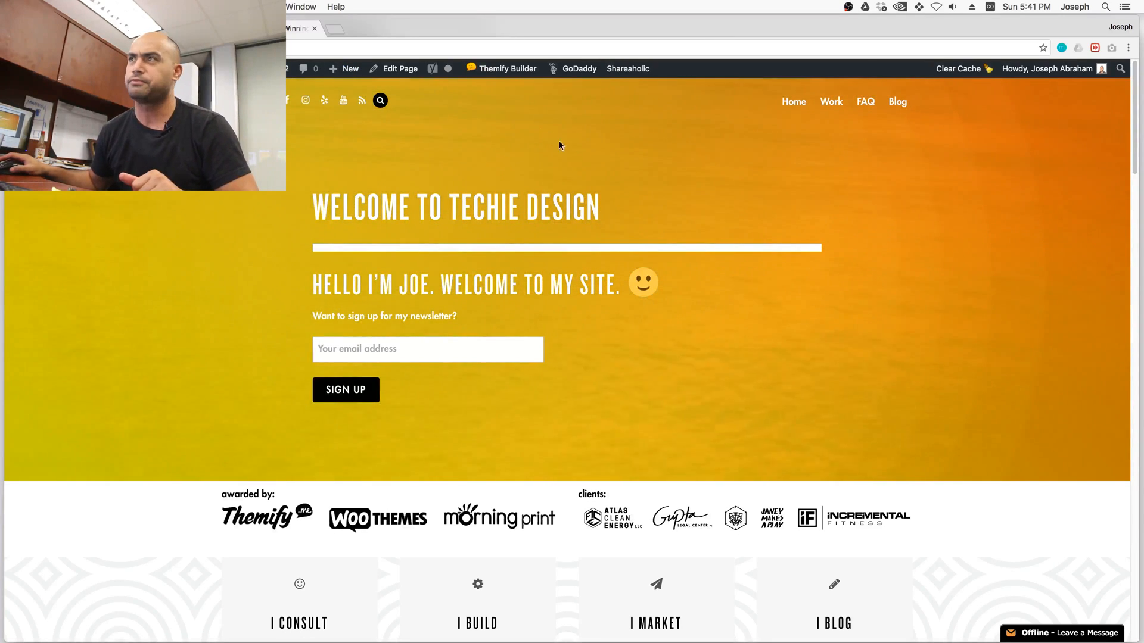
{"action": "mouse_move", "coordinate": [563, 163]}
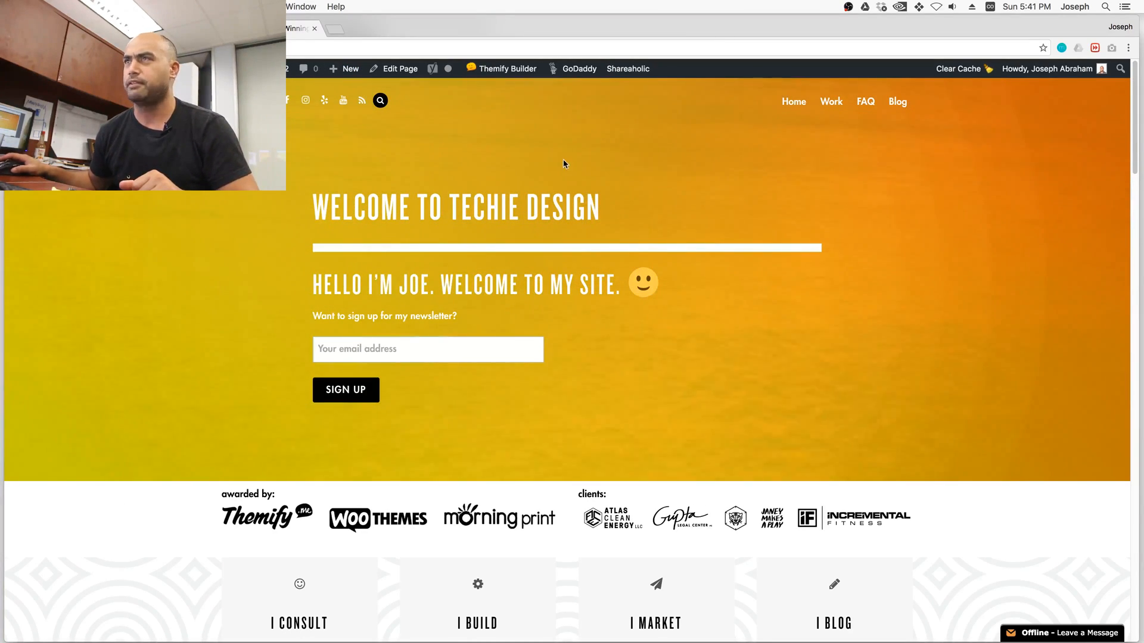
Leave the live site for the Dashboard and open the Pages > All Pages list
{"action": "scroll", "scroll_direction": "down", "scroll_amount": 3}
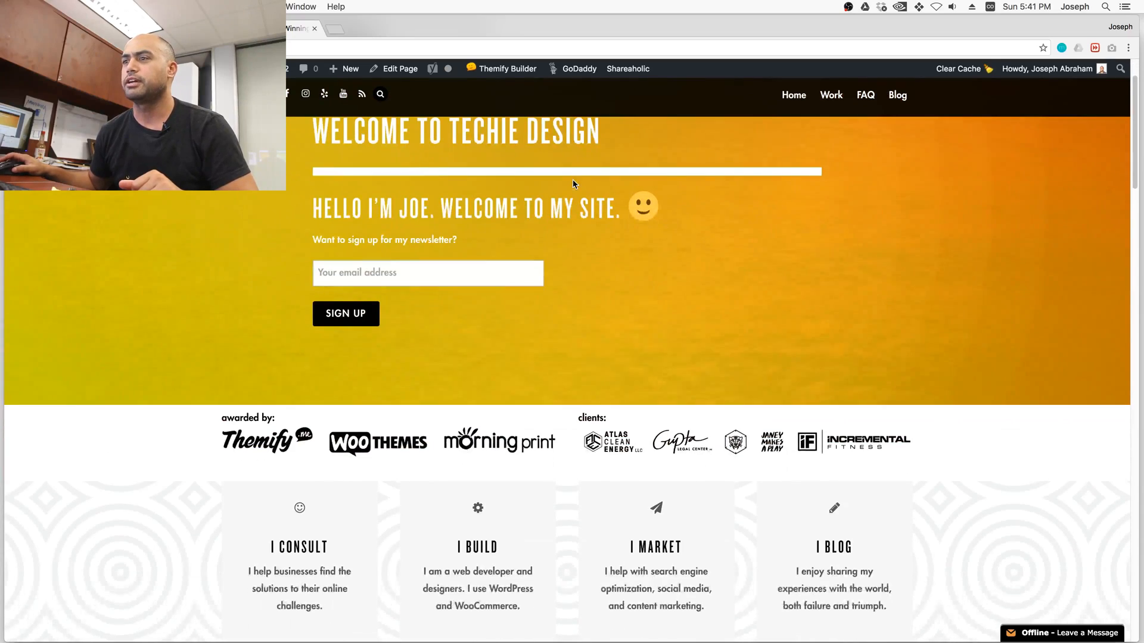
{"action": "scroll", "scroll_direction": "down", "scroll_amount": 3}
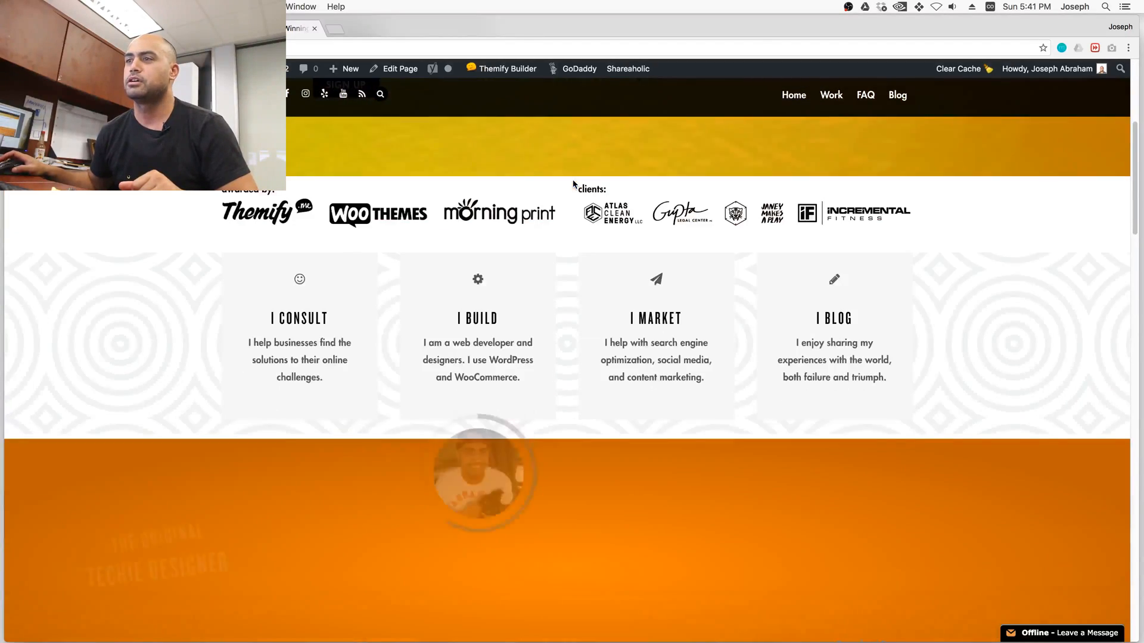
{"action": "scroll", "scroll_direction": "down", "scroll_amount": 3}
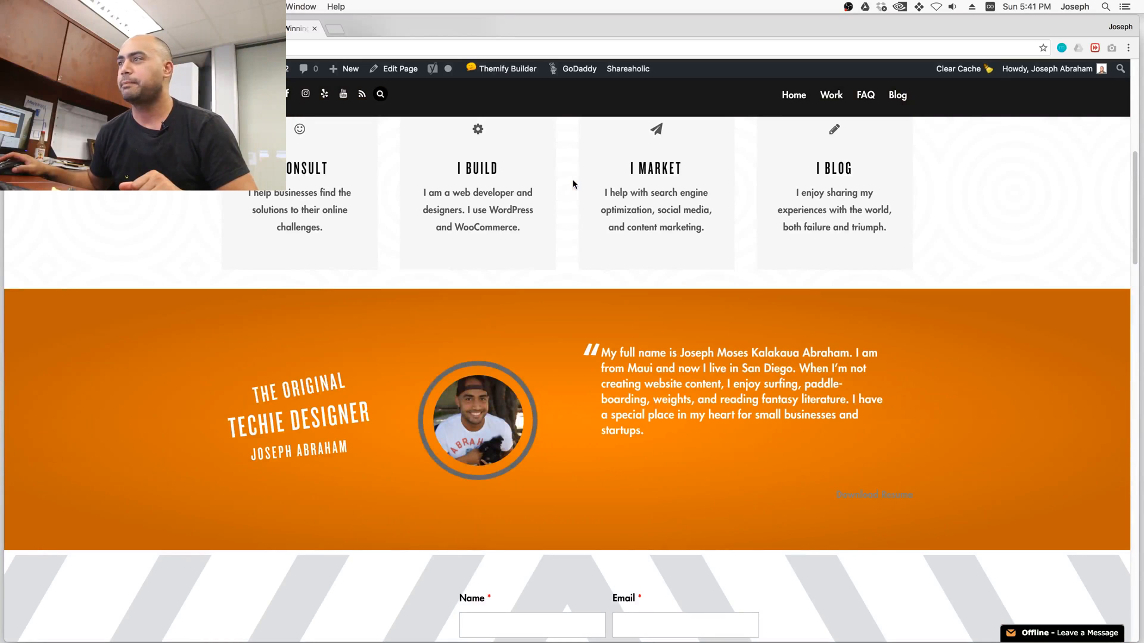
{"action": "scroll", "scroll_direction": "down", "scroll_amount": 3}
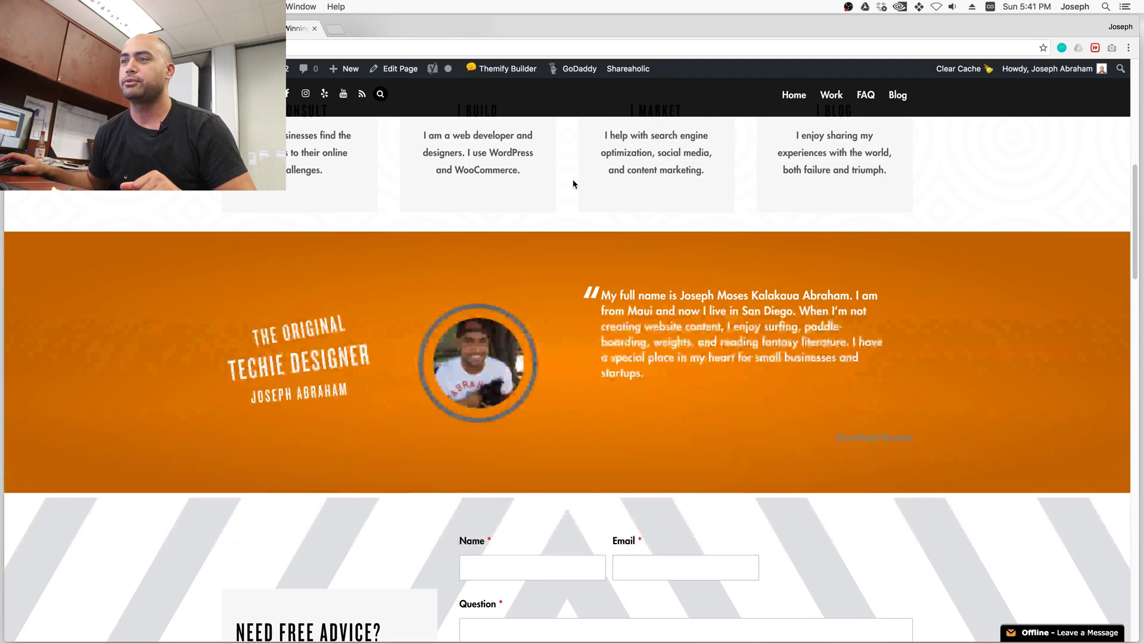
{"action": "scroll", "scroll_direction": "down", "scroll_amount": 3}
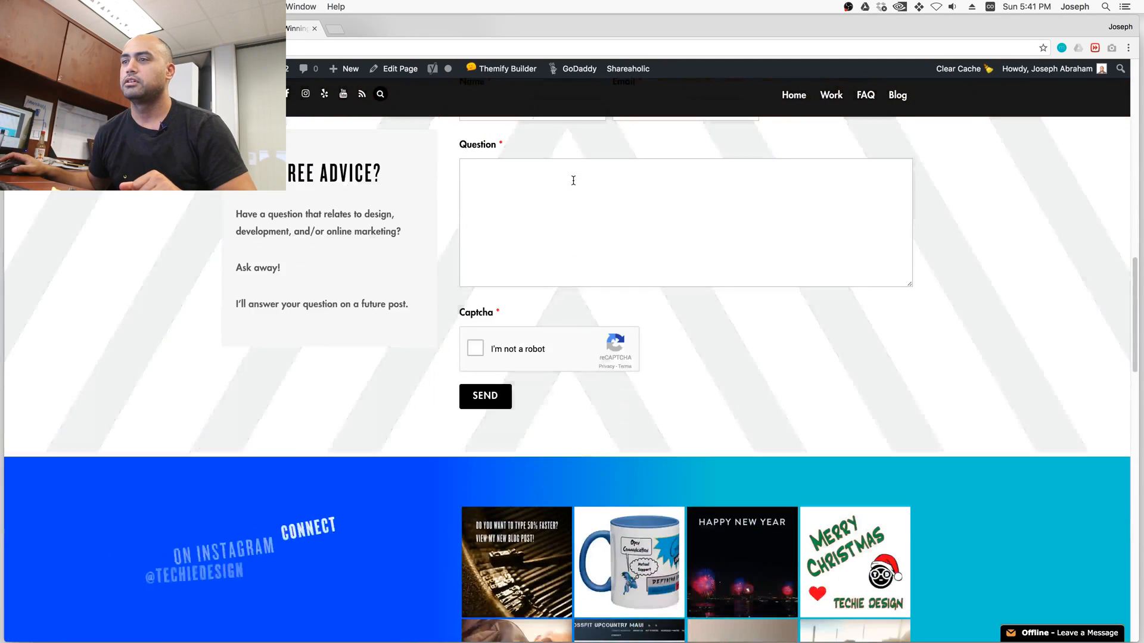
{"action": "scroll", "scroll_direction": "down", "scroll_amount": 3}
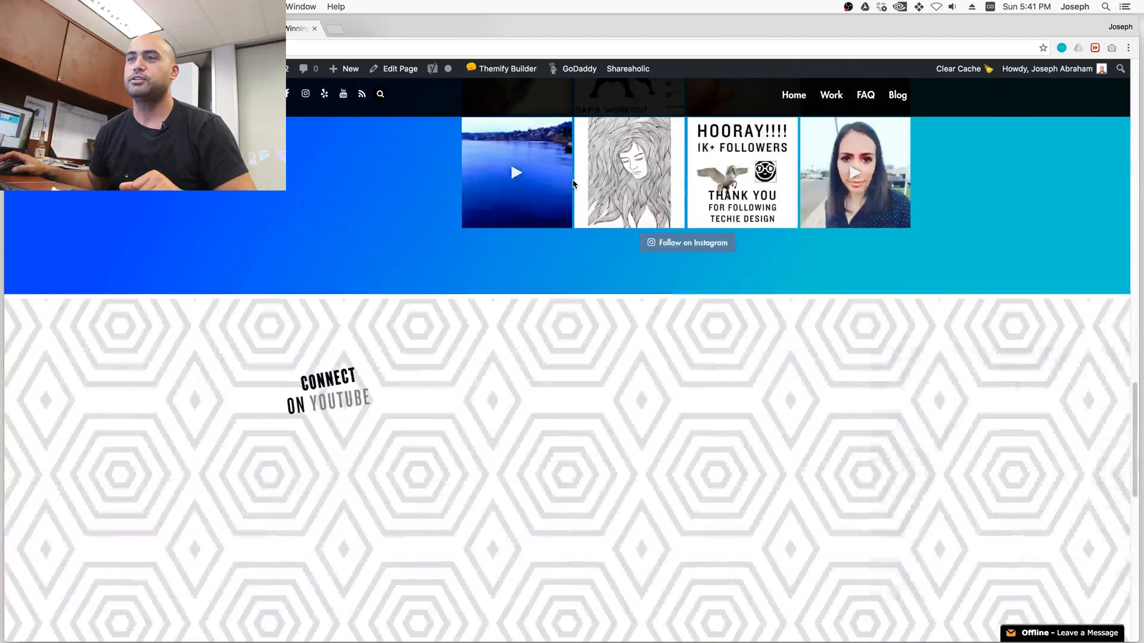
{"action": "scroll", "scroll_direction": "down", "scroll_amount": 3}
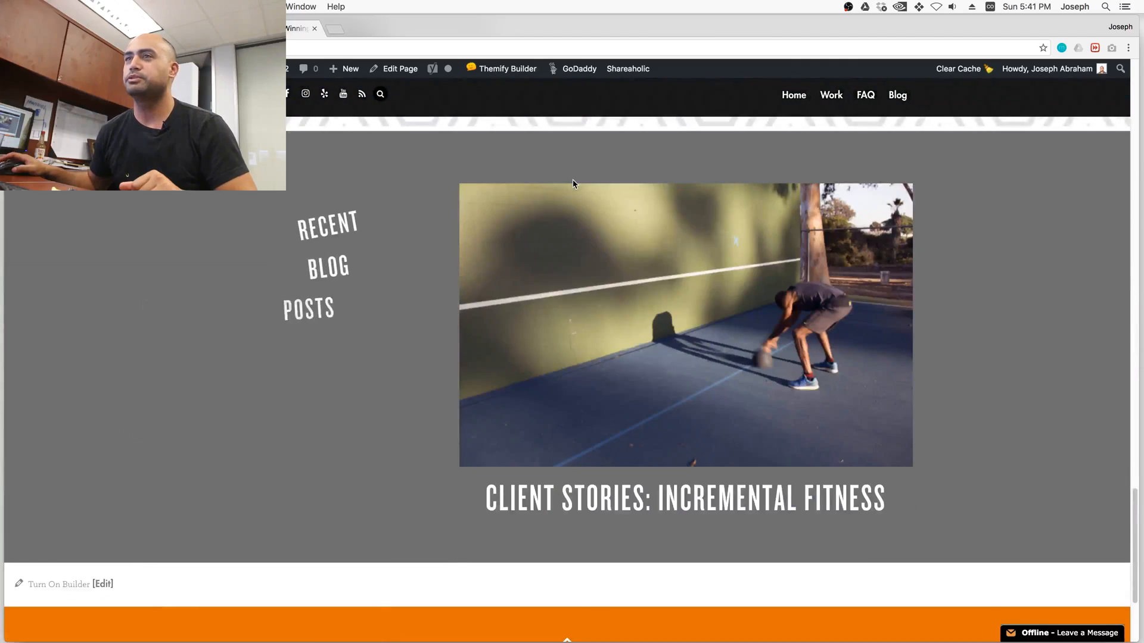
{"action": "scroll", "scroll_direction": "down", "scroll_amount": 3}
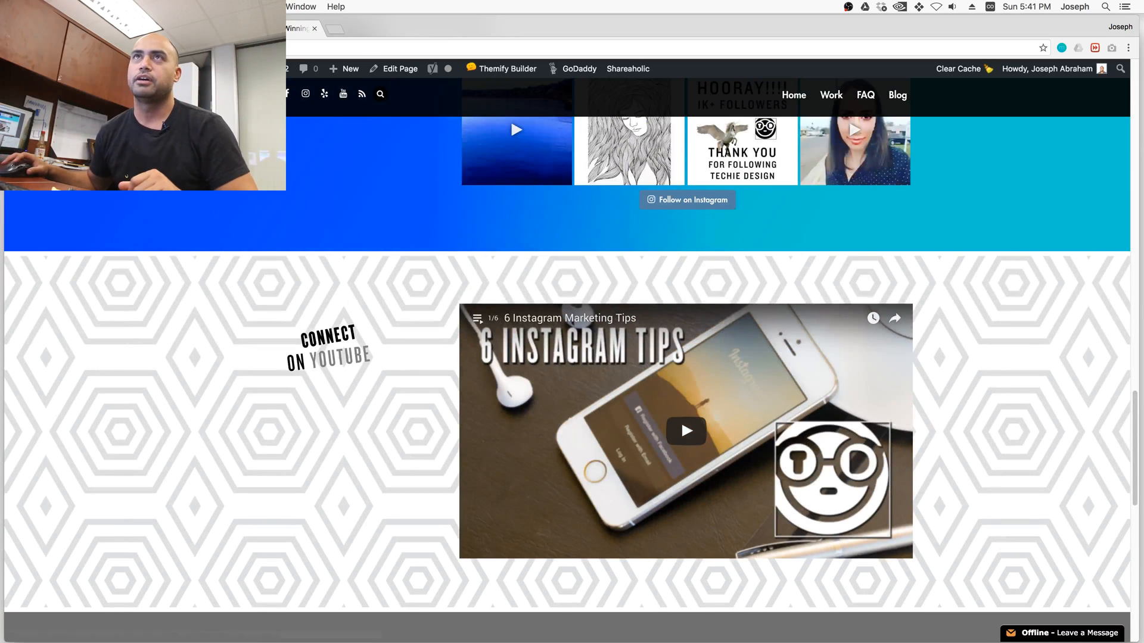
{"action": "left_click", "coordinate": [399, 69]}
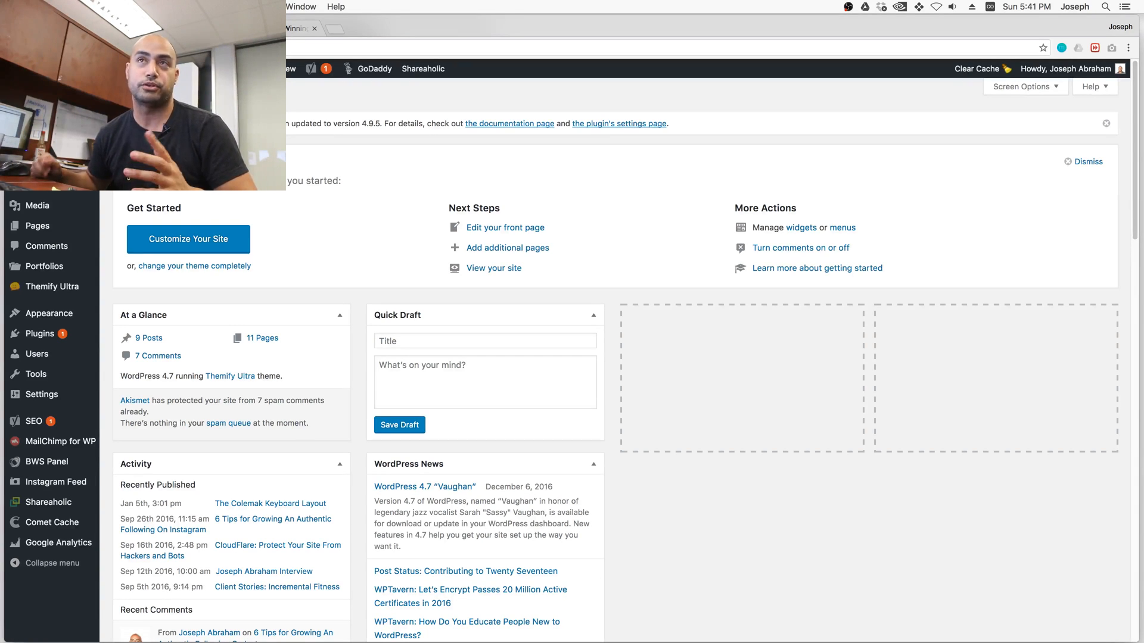
{"action": "left_click", "coordinate": [37, 225]}
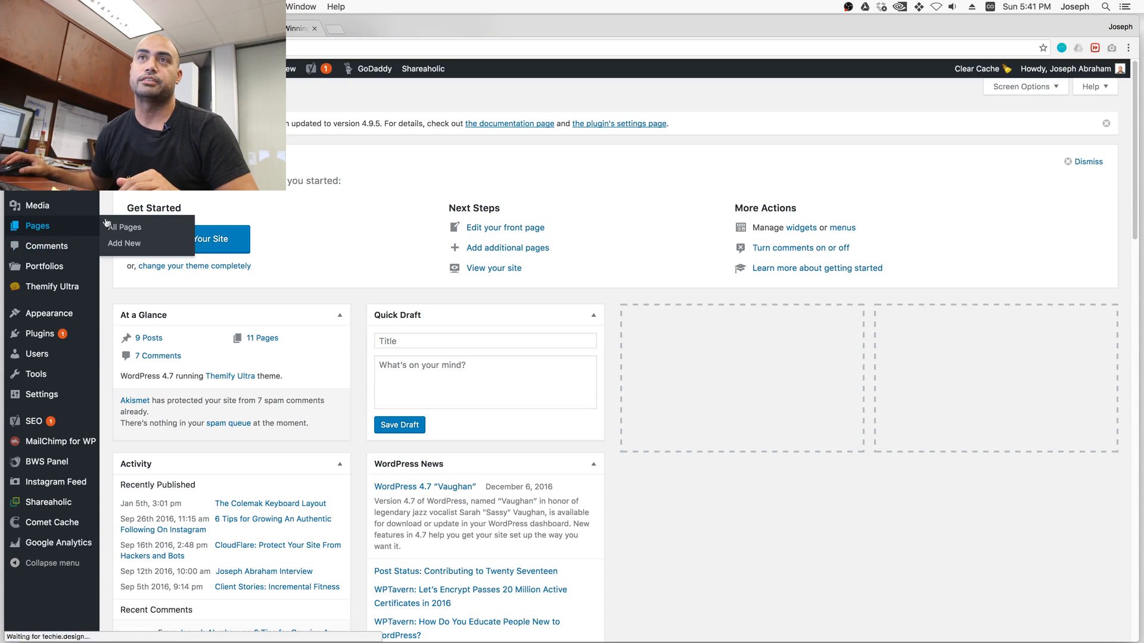
{"action": "left_click", "coordinate": [123, 227]}
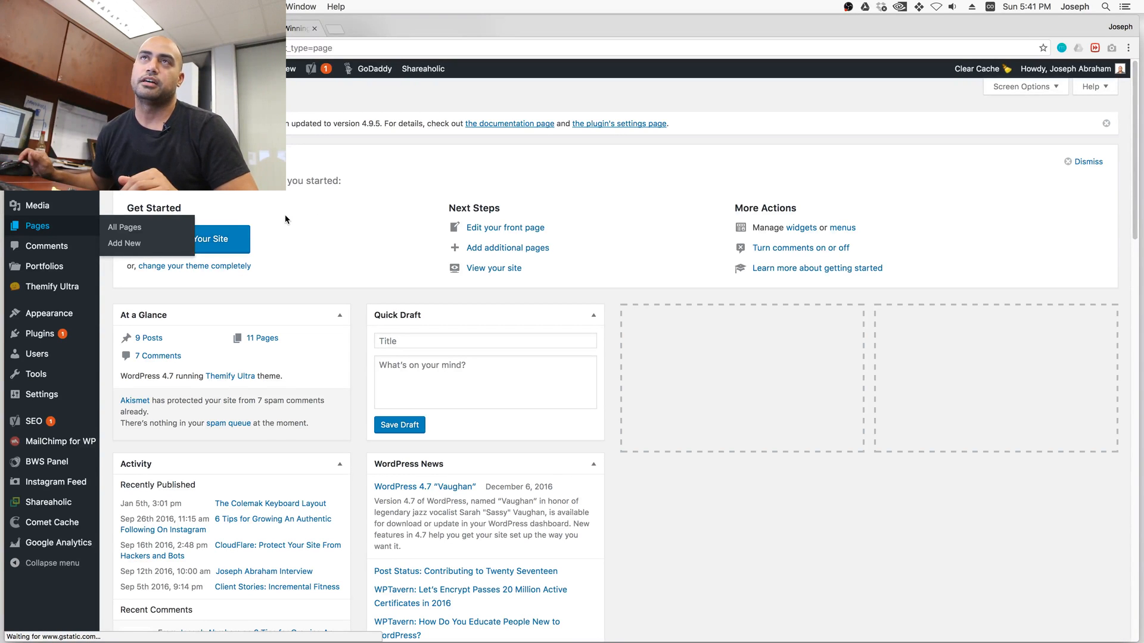
{"action": "left_click", "coordinate": [124, 227]}
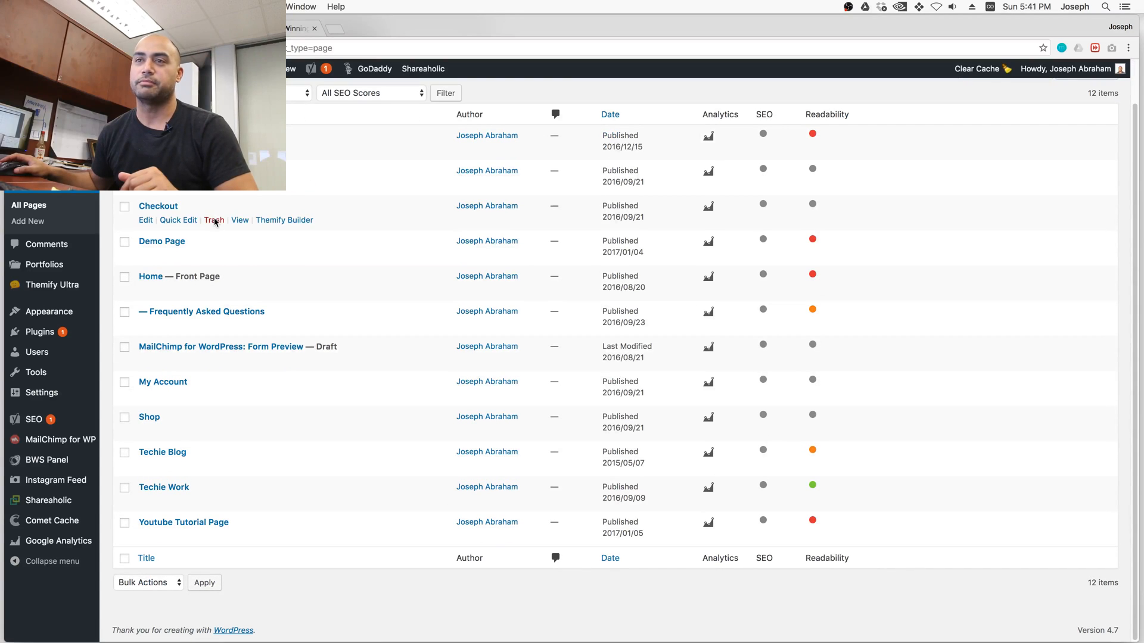
{"action": "mouse_move", "coordinate": [55, 480]}
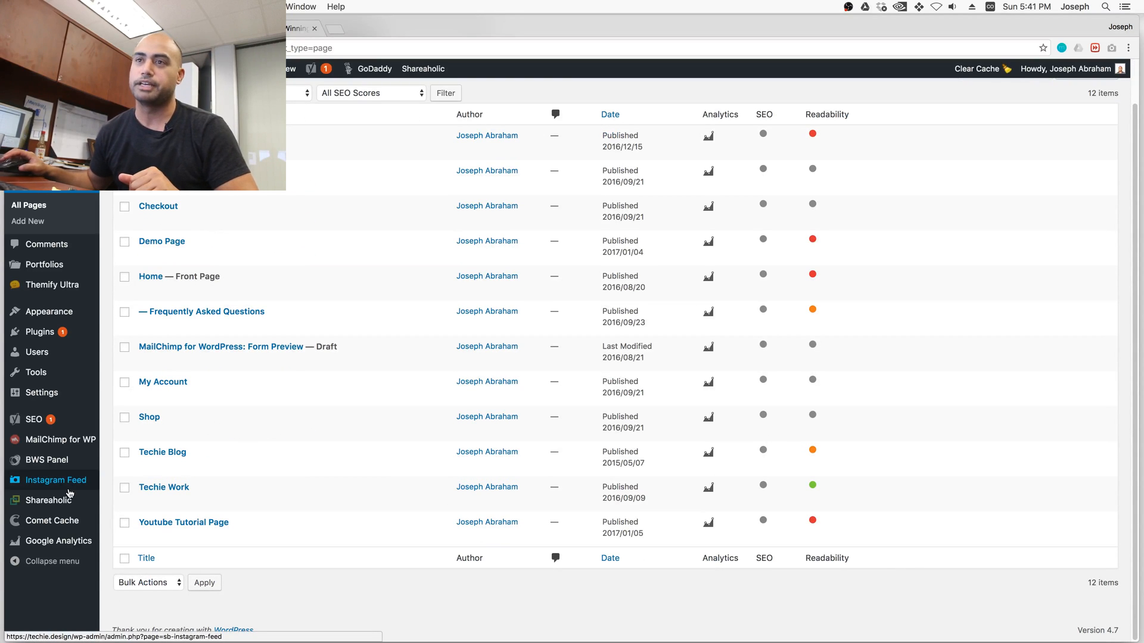
{"action": "mouse_move", "coordinate": [162, 452]}
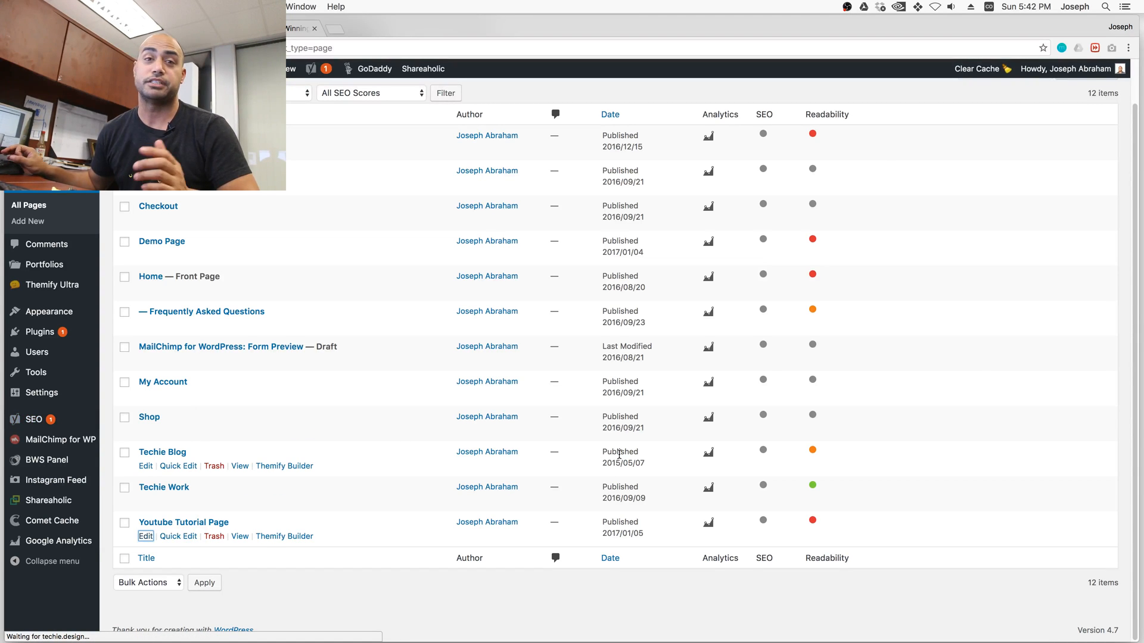
Open the Youtube Tutorial Page's builder layout and drop a Layout Part module into the first row
{"action": "left_click", "coordinate": [146, 536]}
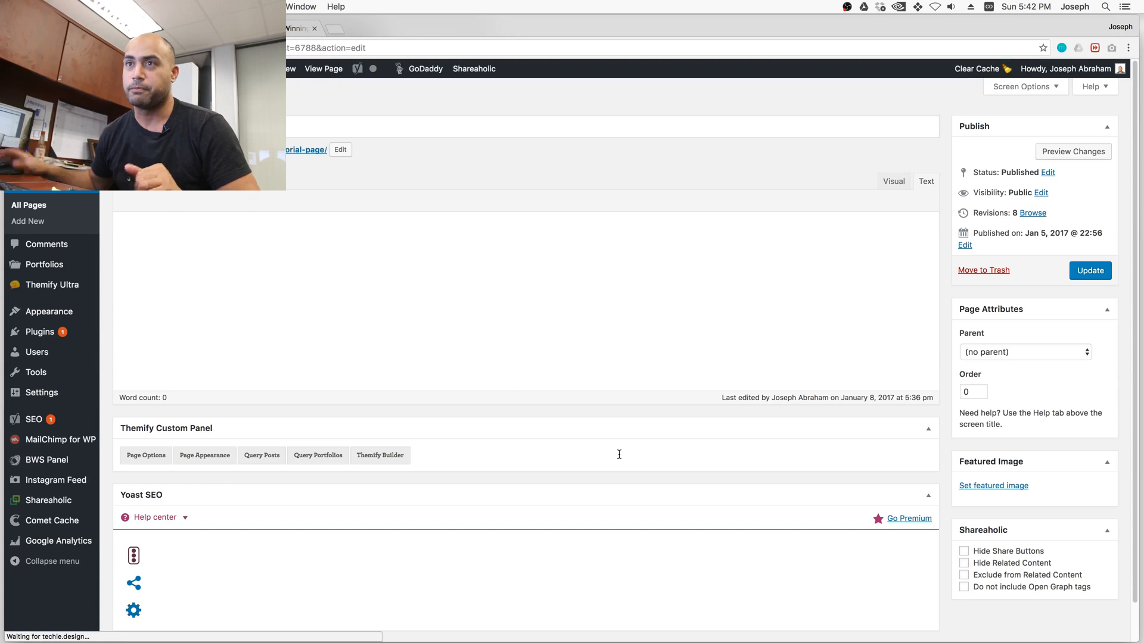
{"action": "left_click", "coordinate": [379, 455]}
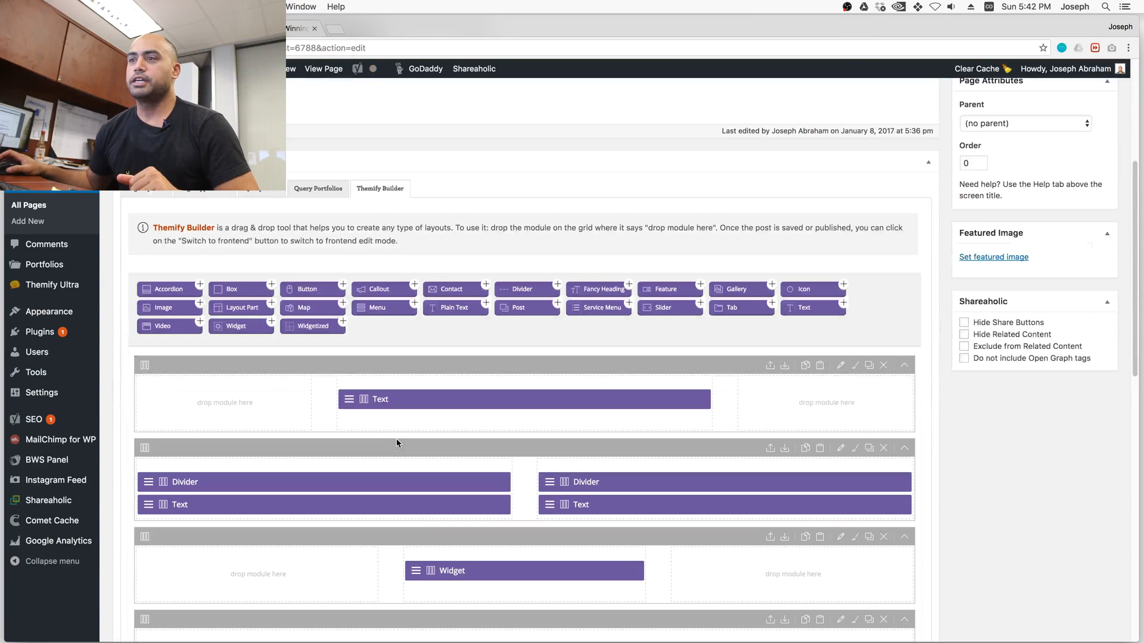
{"action": "scroll", "scroll_direction": "down", "scroll_amount": 3}
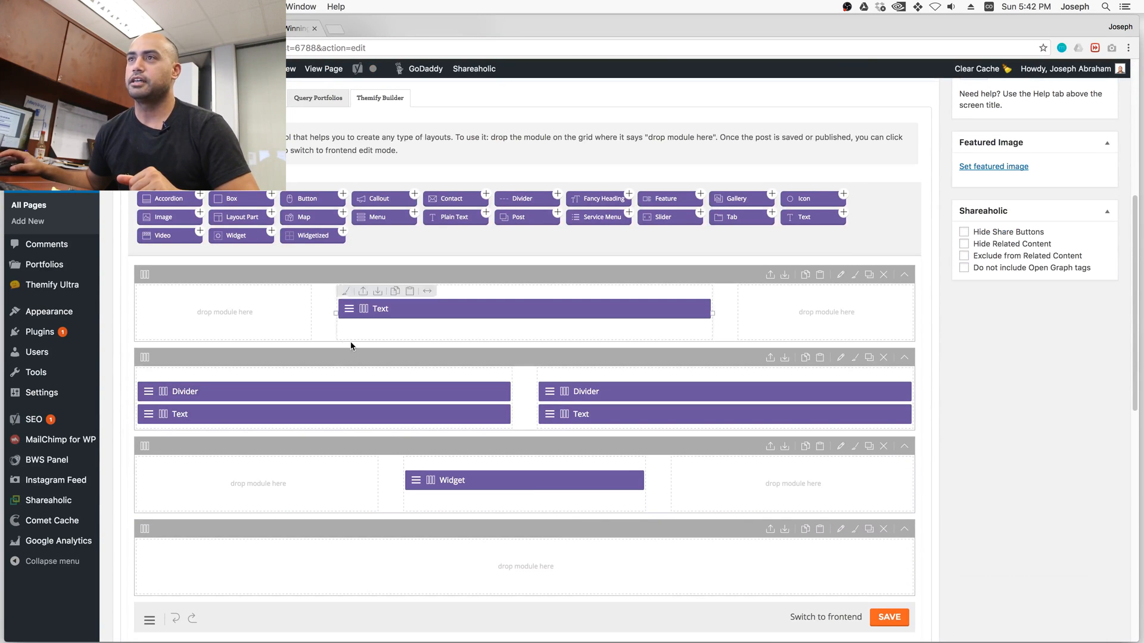
{"action": "scroll", "scroll_direction": "up", "scroll_amount": 3}
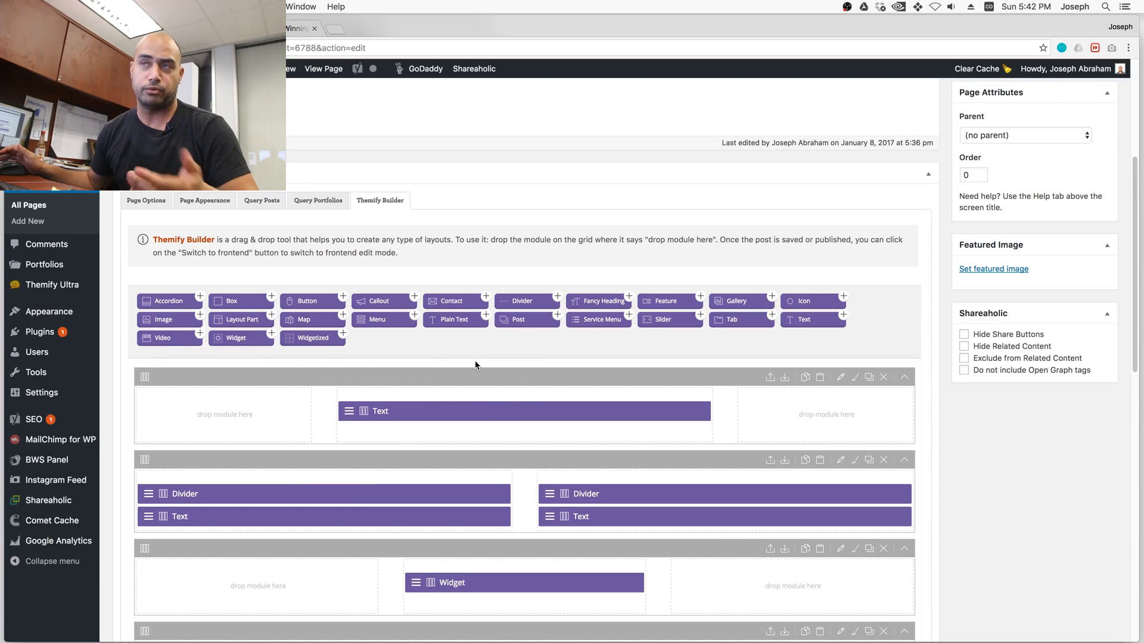
{"action": "mouse_move", "coordinate": [350, 306]}
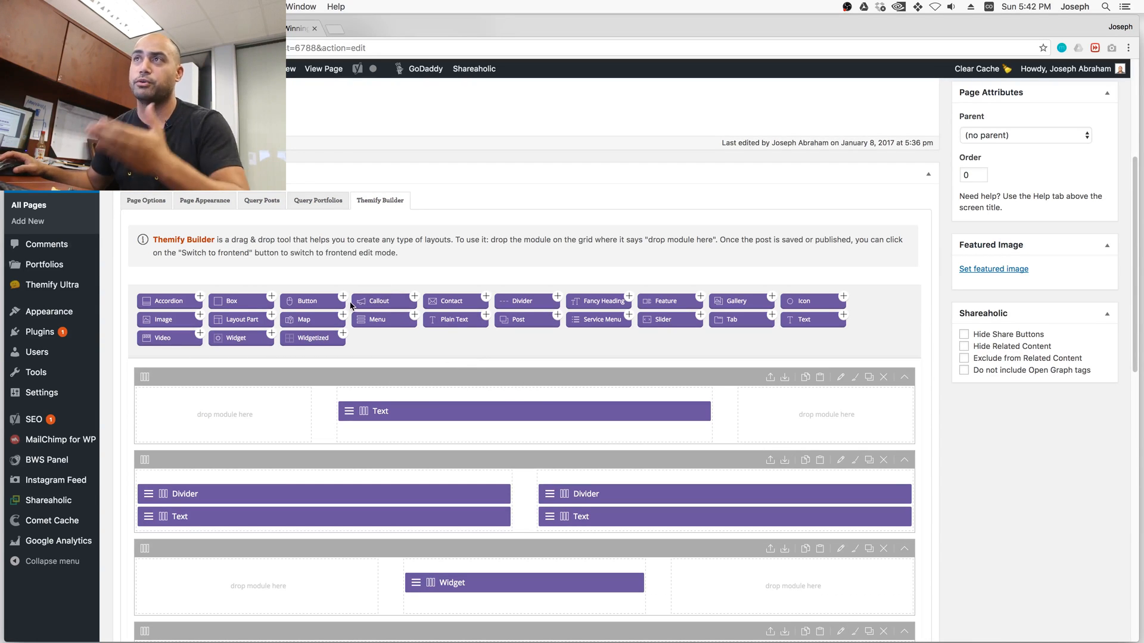
{"action": "mouse_move", "coordinate": [374, 270]}
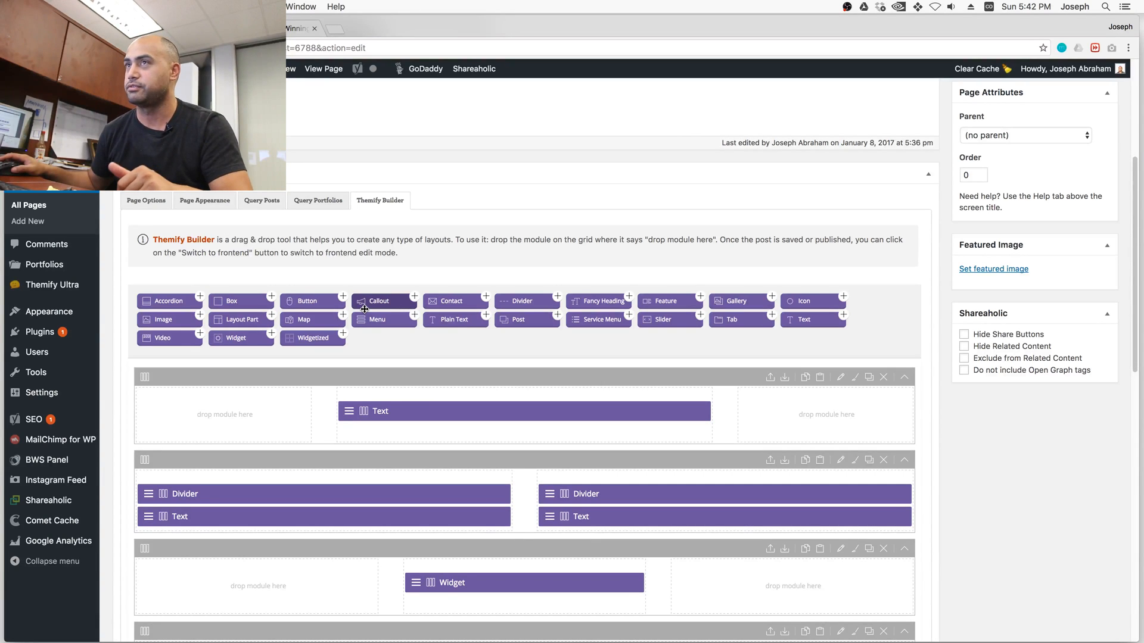
{"action": "scroll", "scroll_direction": "down", "scroll_amount": 3}
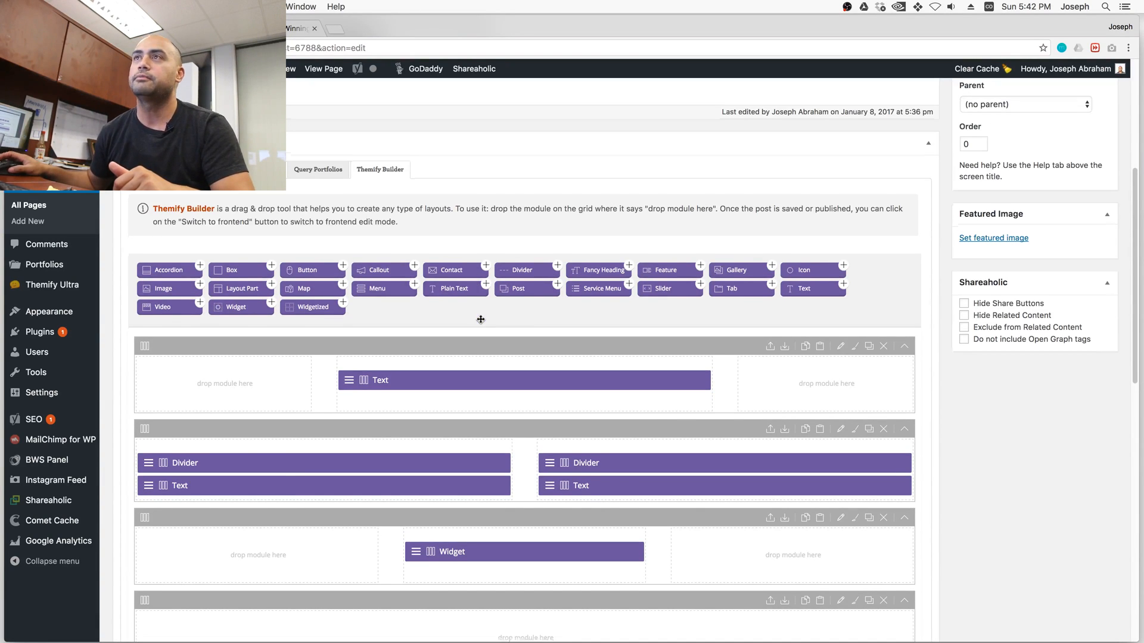
{"action": "scroll", "scroll_direction": "down", "scroll_amount": 3}
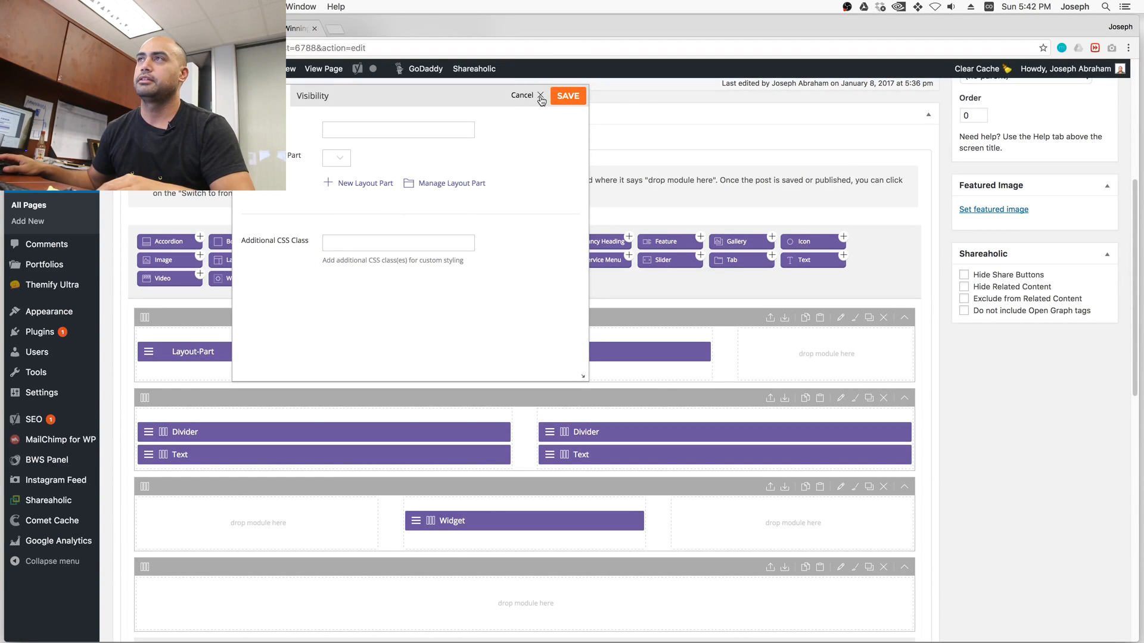
Cancel the Layout Part settings and open the first-row Text module's heading content
{"action": "left_click", "coordinate": [522, 96]}
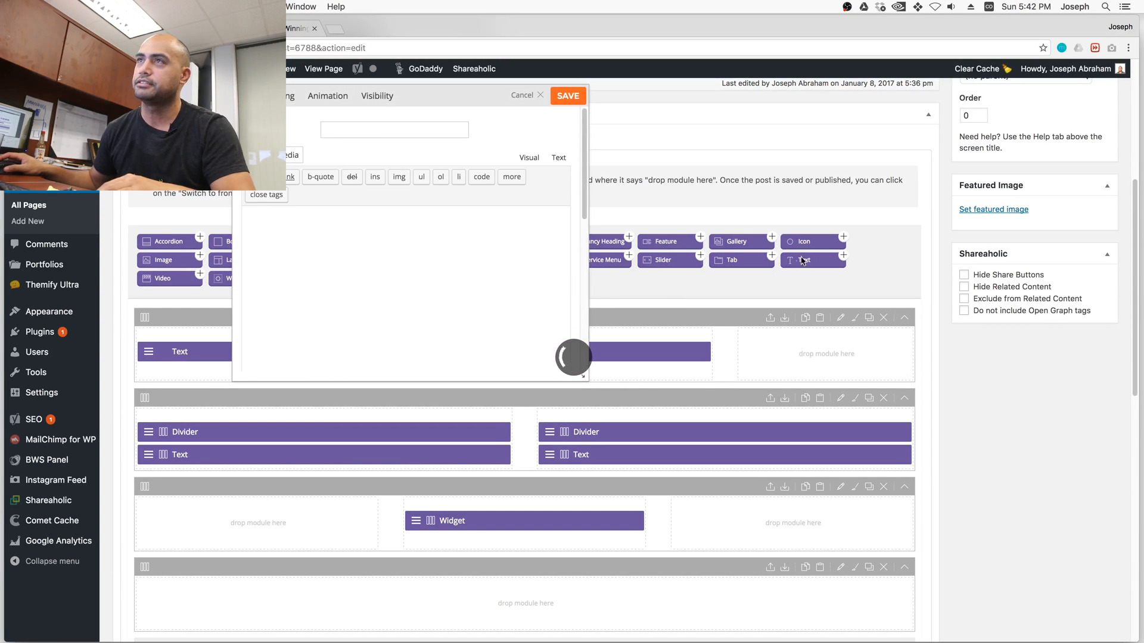
{"action": "left_click", "coordinate": [522, 94]}
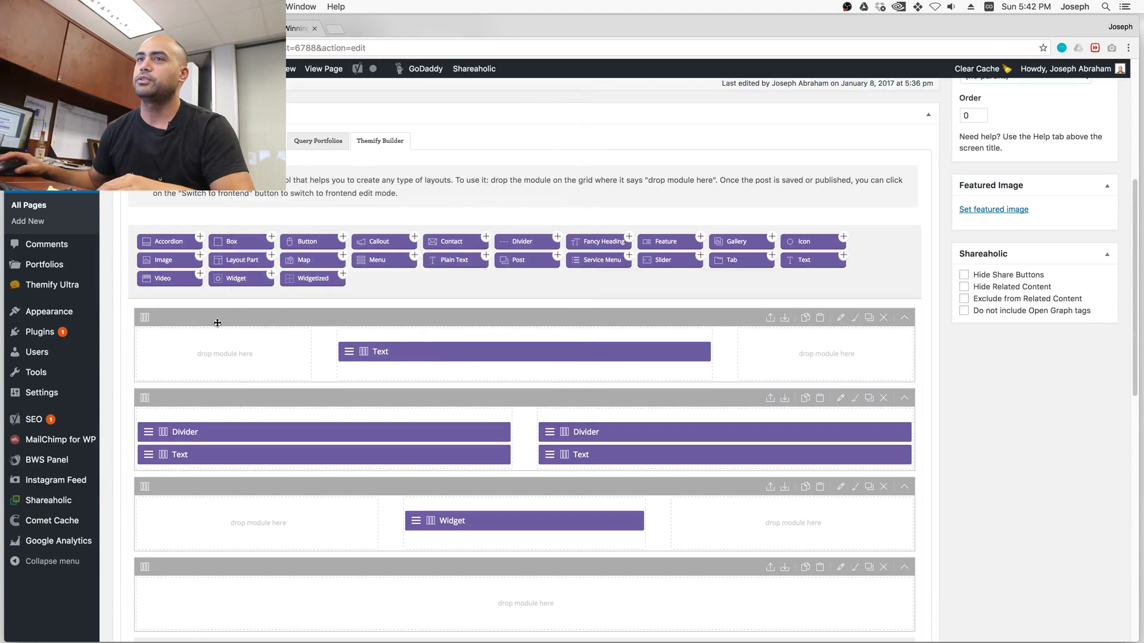
{"action": "mouse_move", "coordinate": [487, 355]}
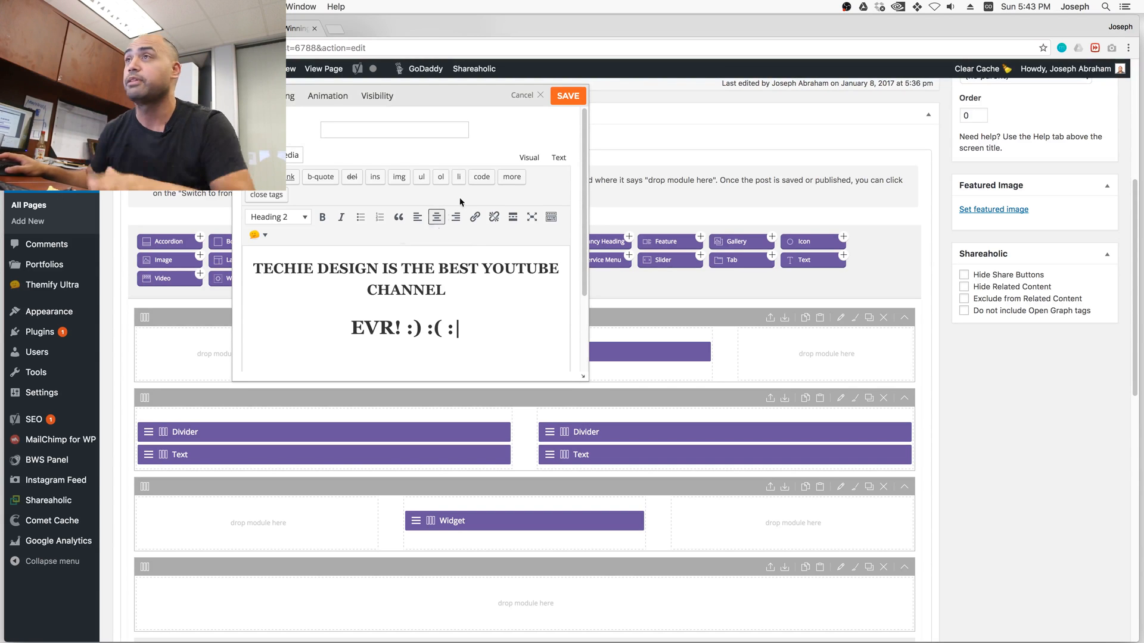
Confirm the Text module's rotateIn animation and heading text, then save the module
{"action": "left_click", "coordinate": [327, 96]}
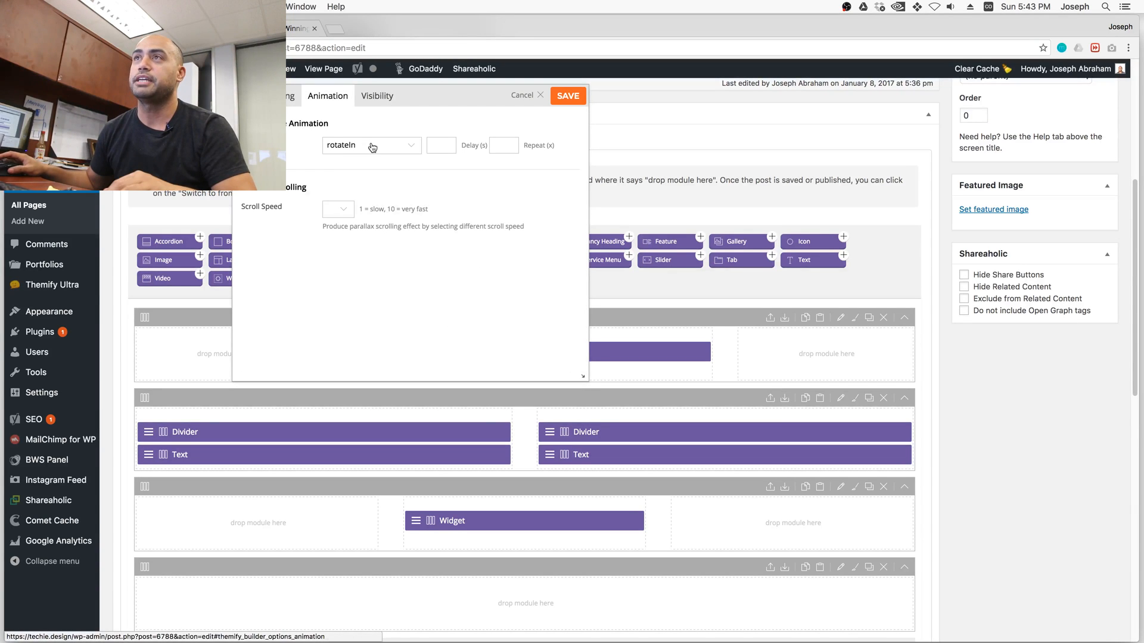
{"action": "mouse_move", "coordinate": [337, 95]}
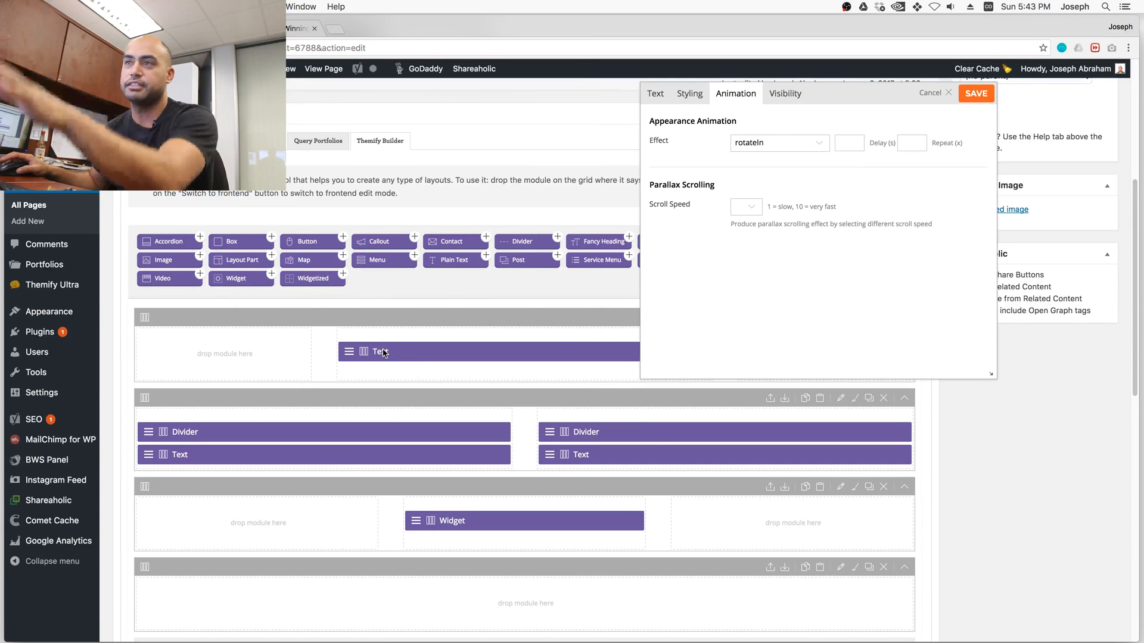
{"action": "mouse_move", "coordinate": [443, 380]}
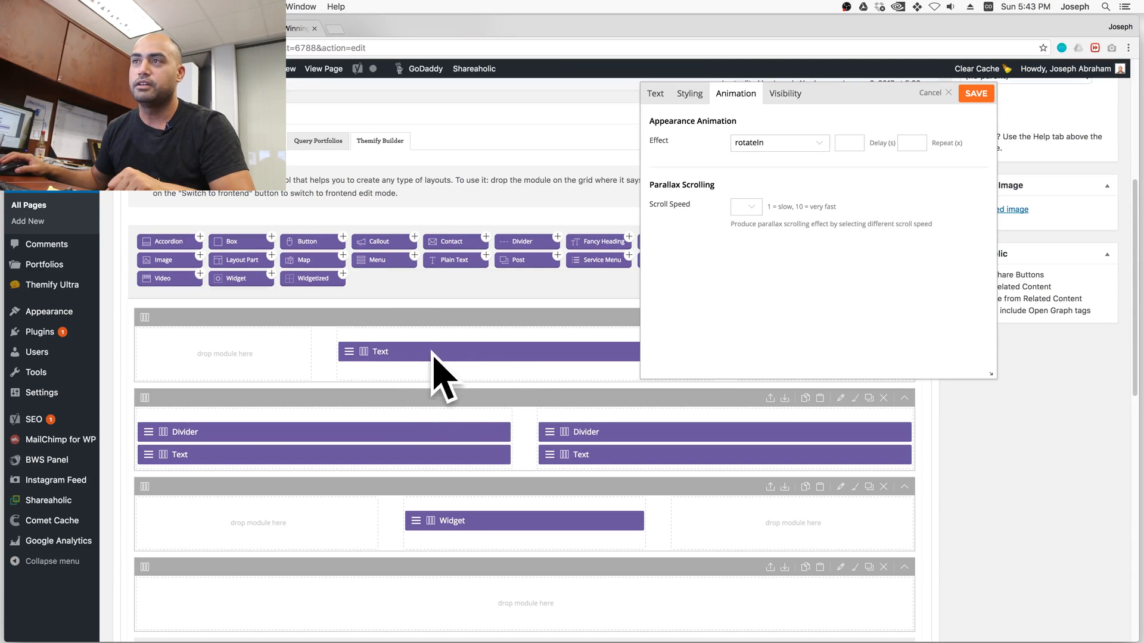
{"action": "mouse_move", "coordinate": [430, 365]}
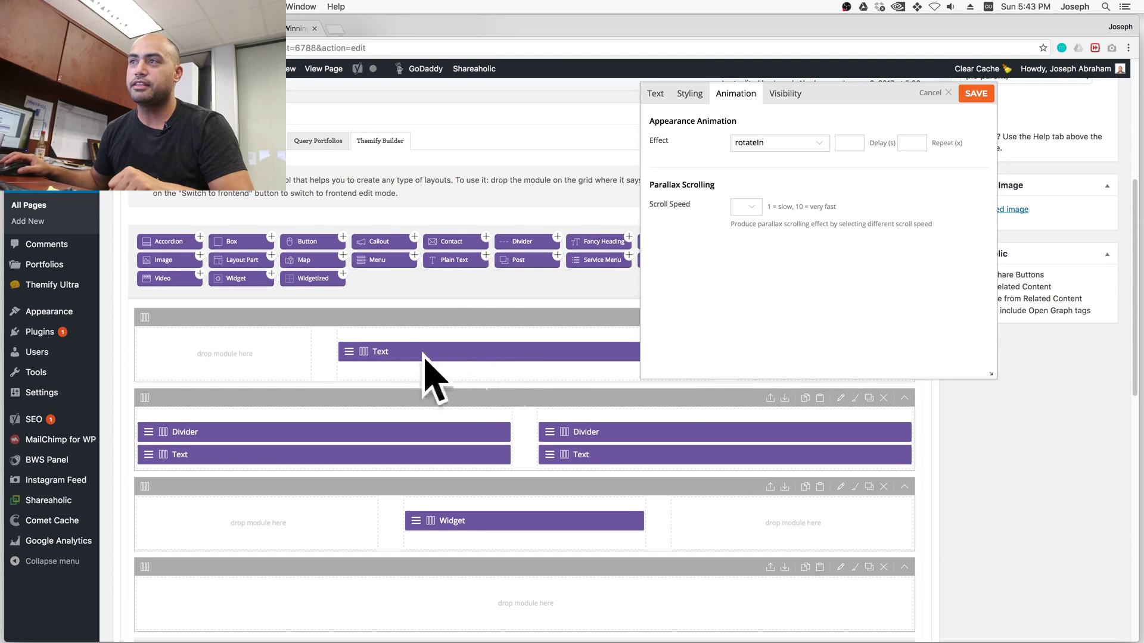
{"action": "mouse_move", "coordinate": [667, 347]}
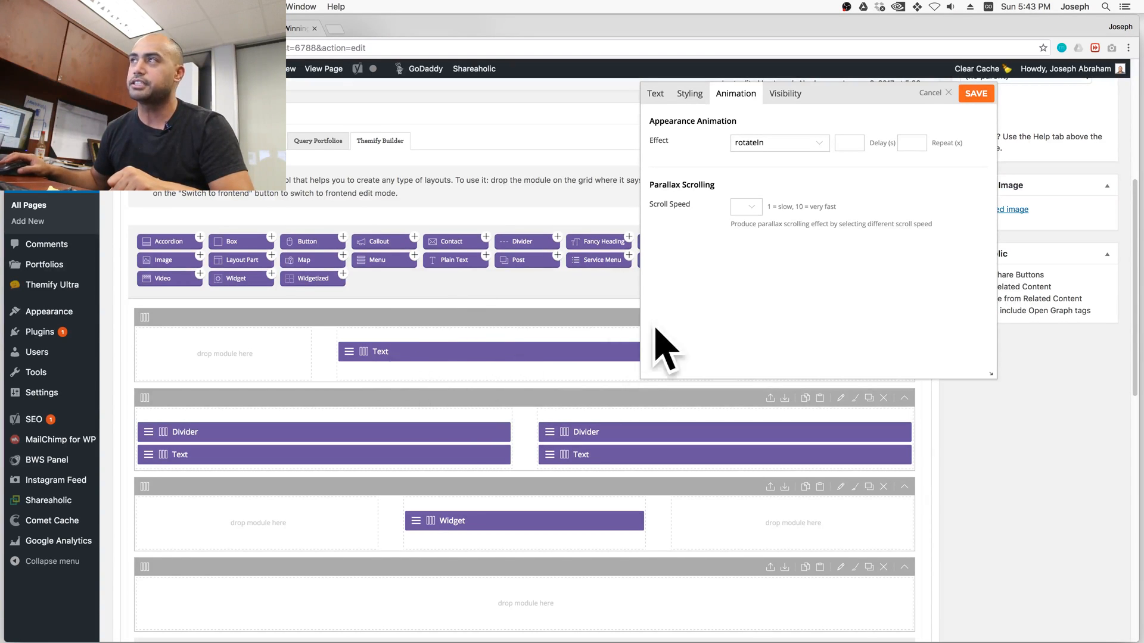
{"action": "left_click", "coordinate": [653, 93]}
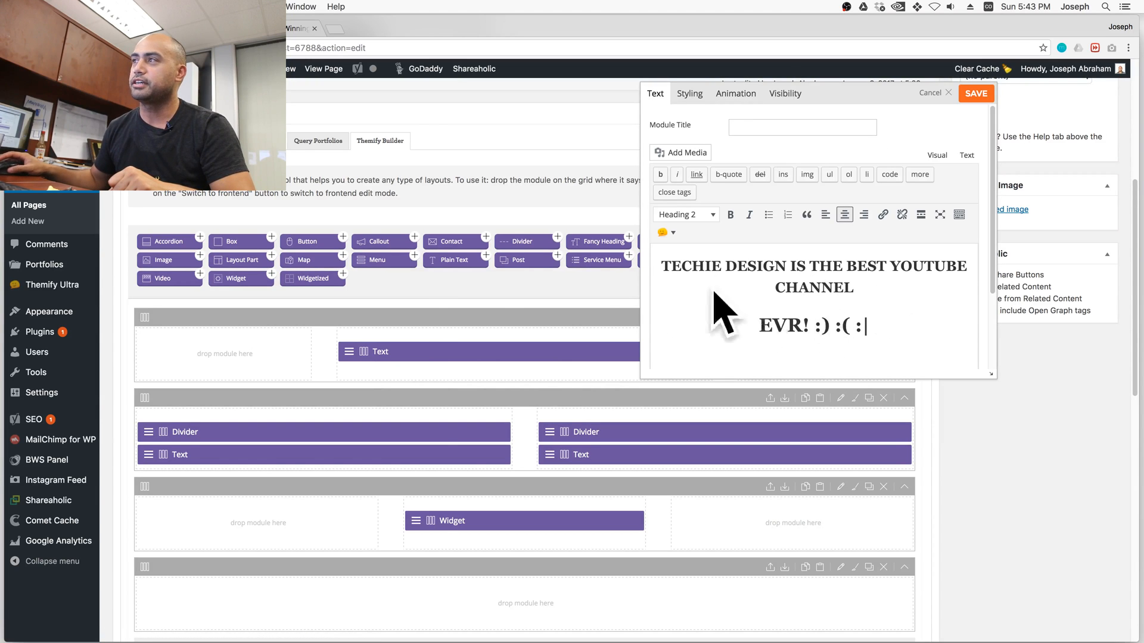
{"action": "left_click", "coordinate": [734, 94]}
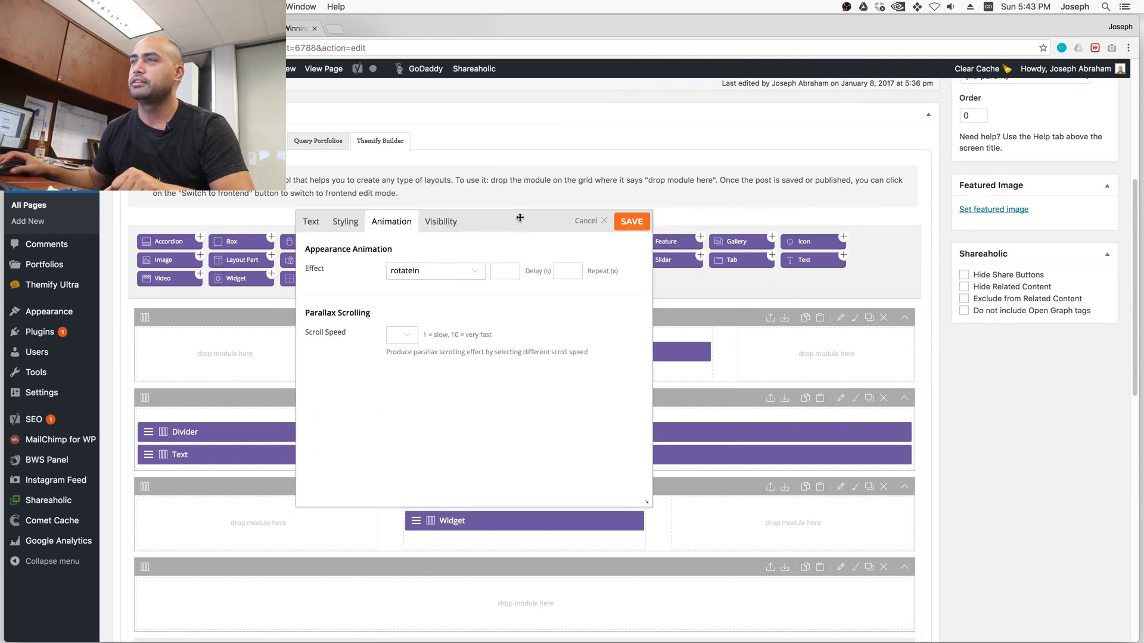
{"action": "mouse_move", "coordinate": [467, 314]}
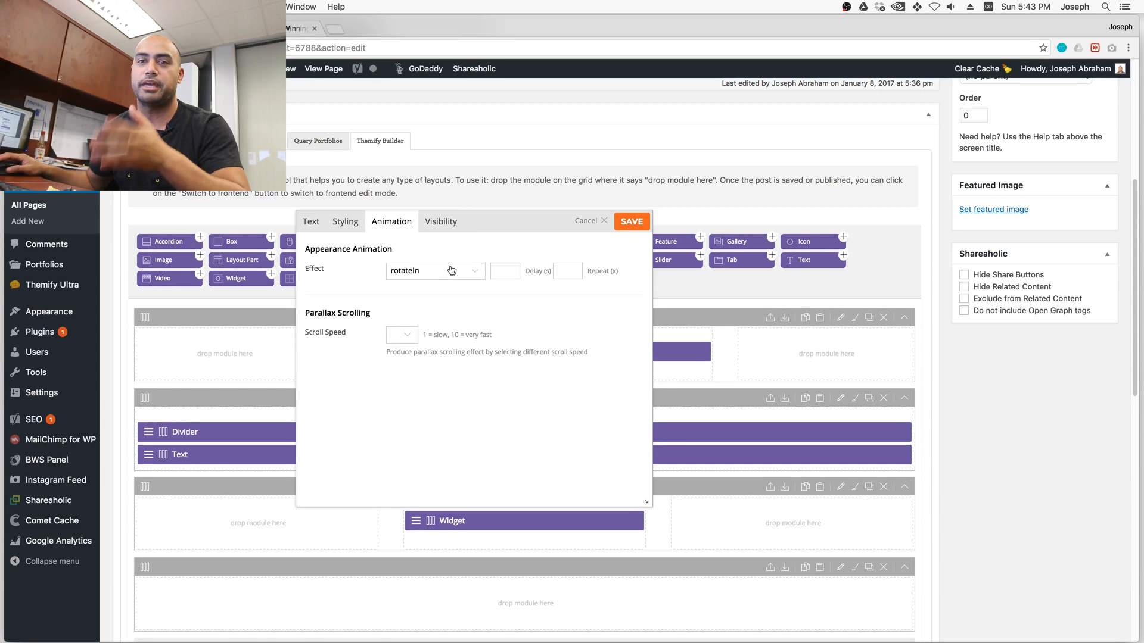
{"action": "left_click", "coordinate": [310, 221]}
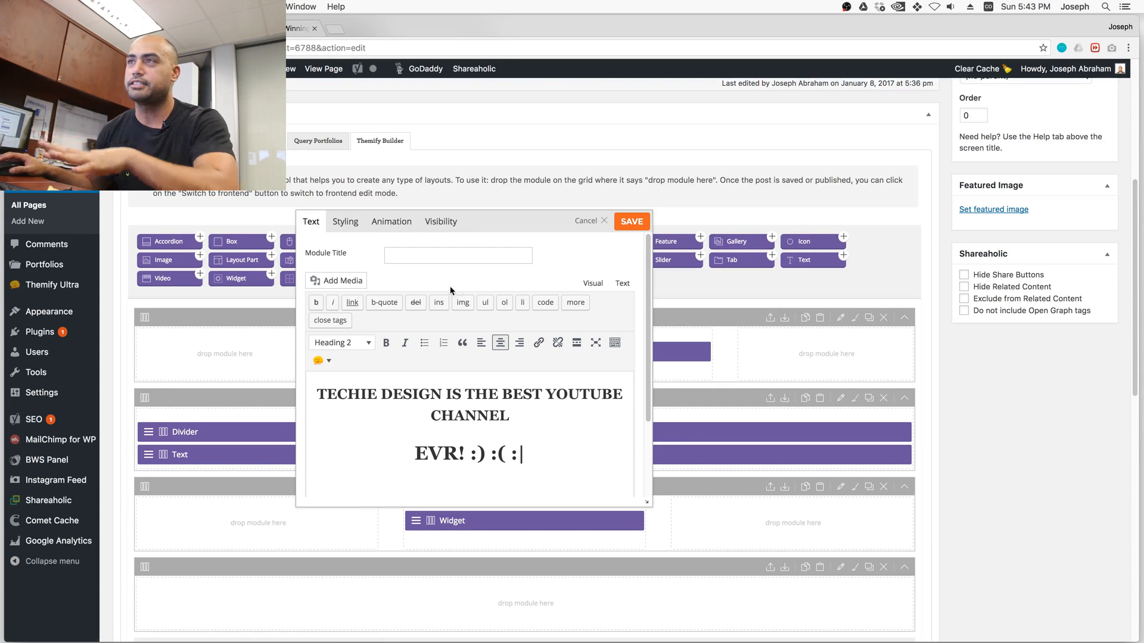
{"action": "left_click", "coordinate": [630, 221]}
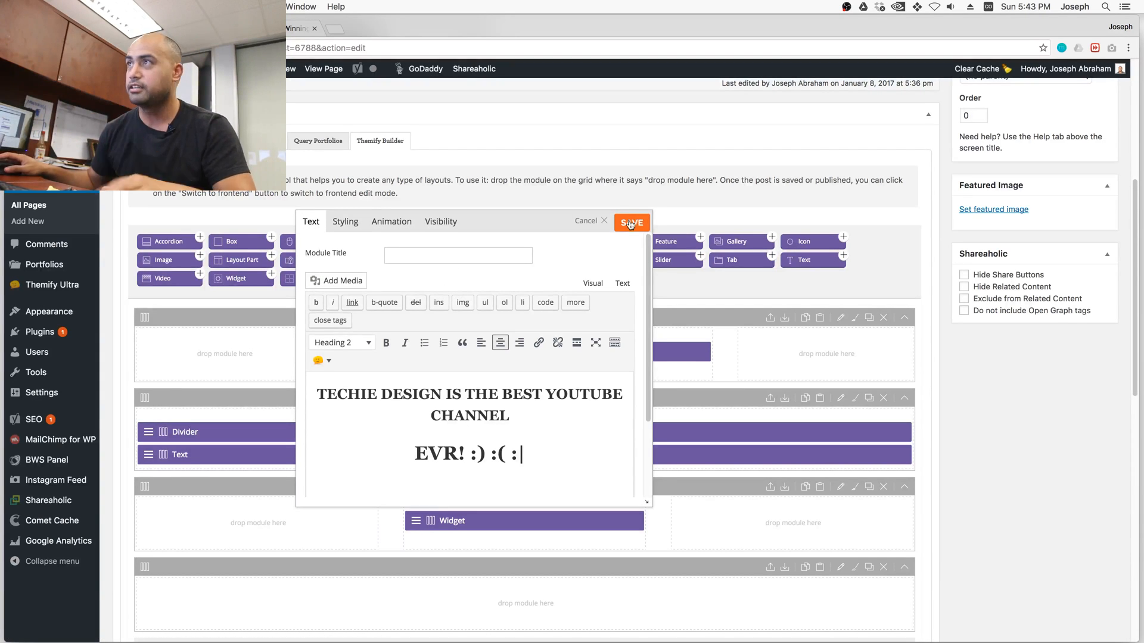
{"action": "left_click", "coordinate": [631, 221]}
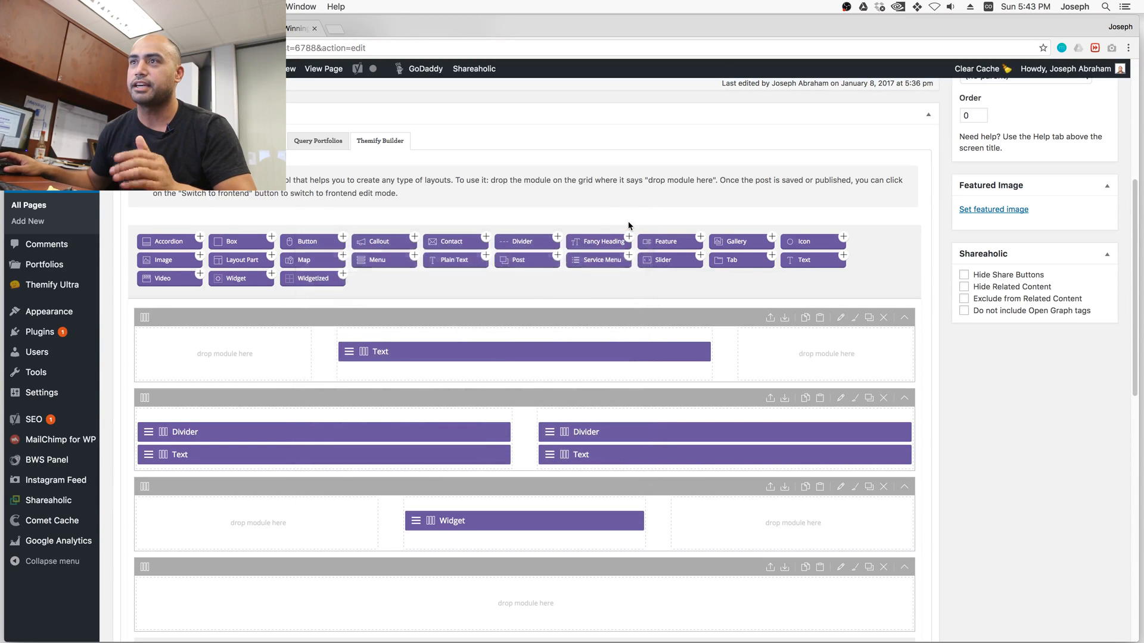
Set appearance animations for the left-column divider and row-two text modules
{"action": "left_click", "coordinate": [149, 431]}
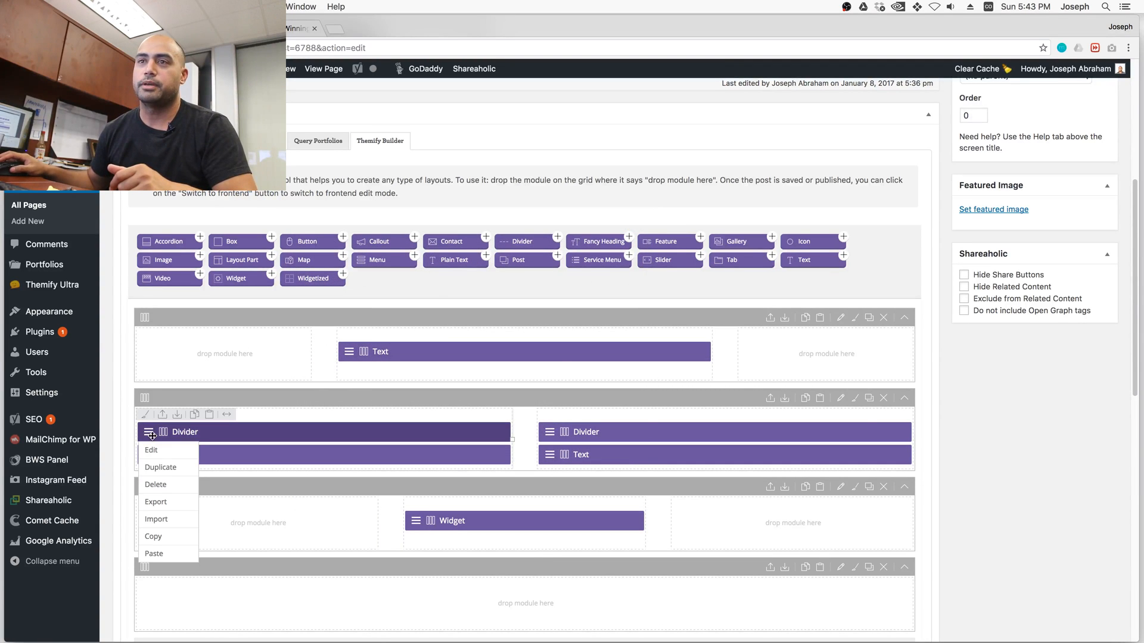
{"action": "left_click", "coordinate": [151, 450]}
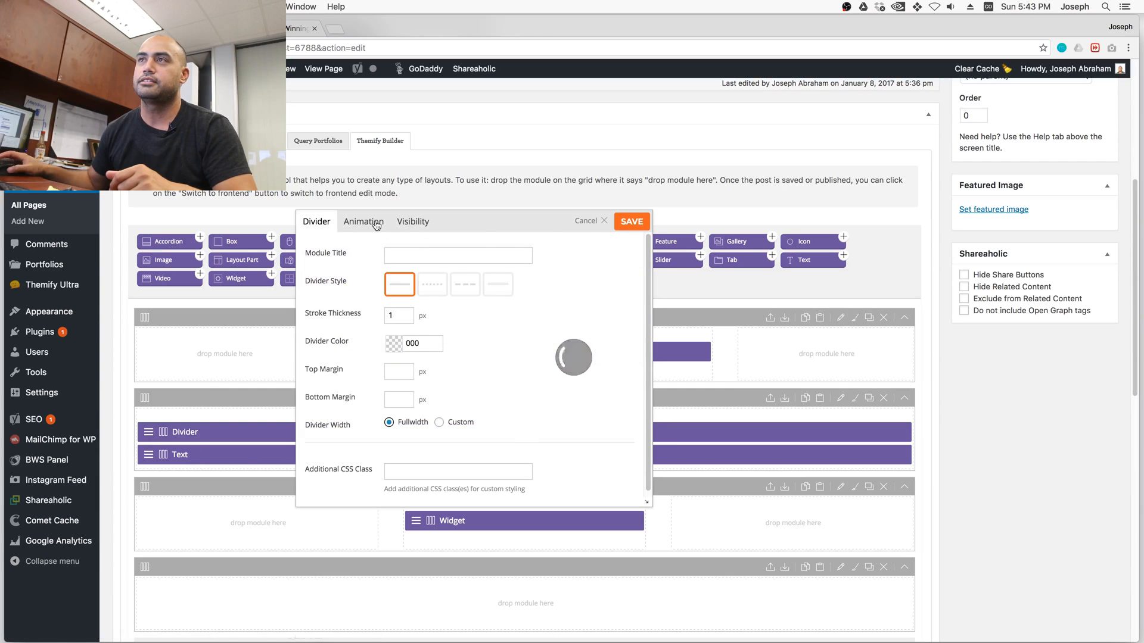
{"action": "left_click", "coordinate": [363, 221]}
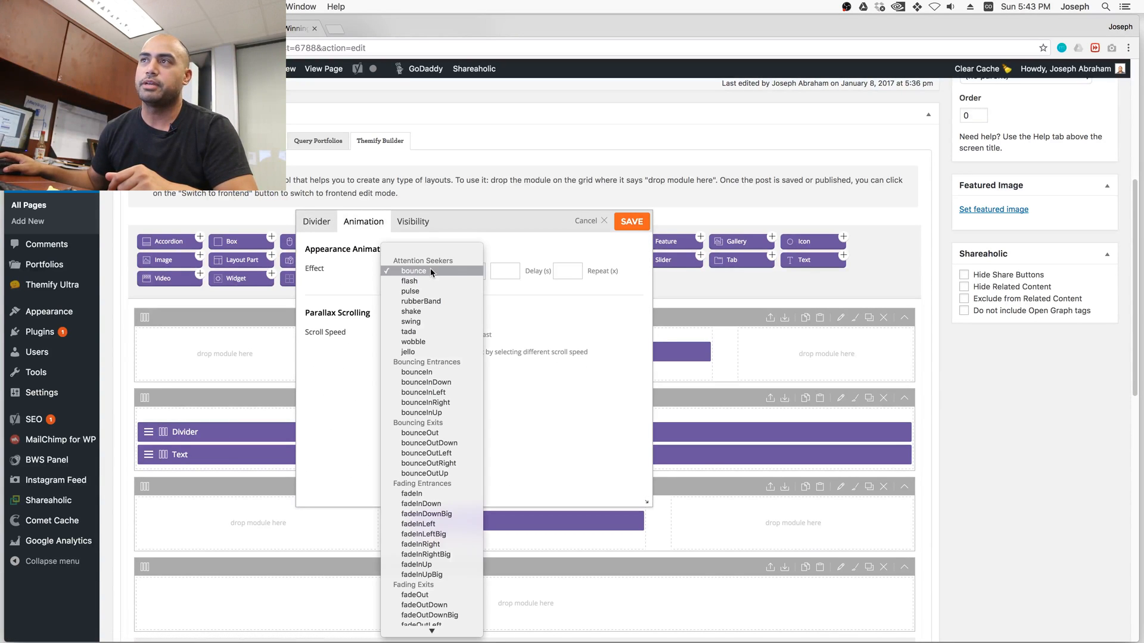
{"action": "left_click", "coordinate": [413, 271]}
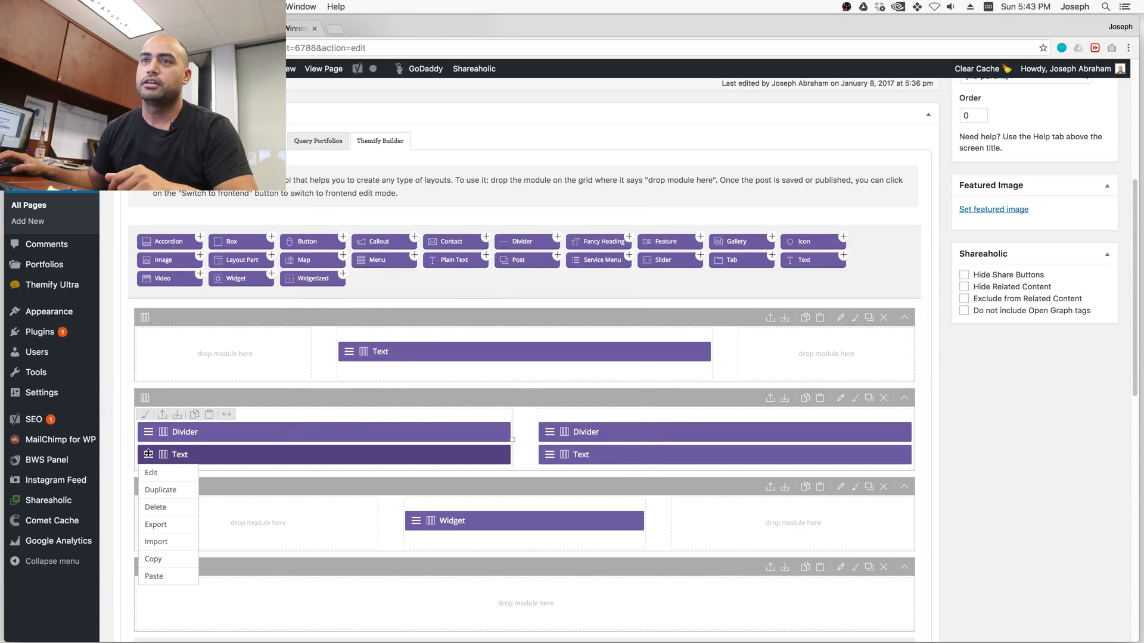
{"action": "left_click", "coordinate": [150, 473]}
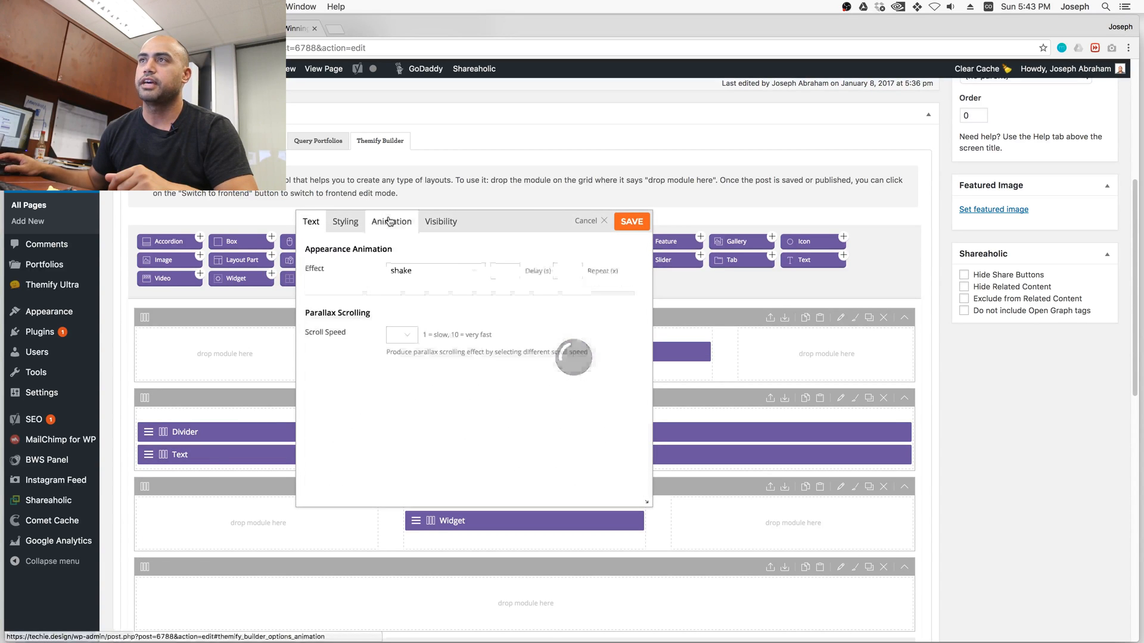
{"action": "left_click", "coordinate": [434, 270]}
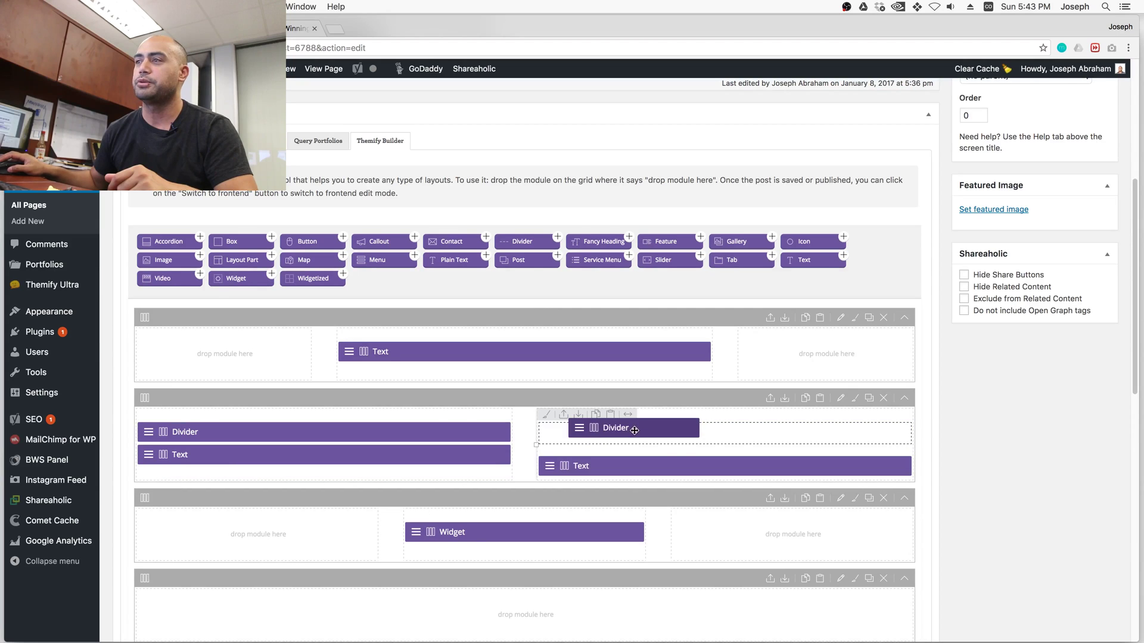
Edit the right-column divider and text modules, then save the Widget module settings
{"action": "right_click", "coordinate": [633, 428]}
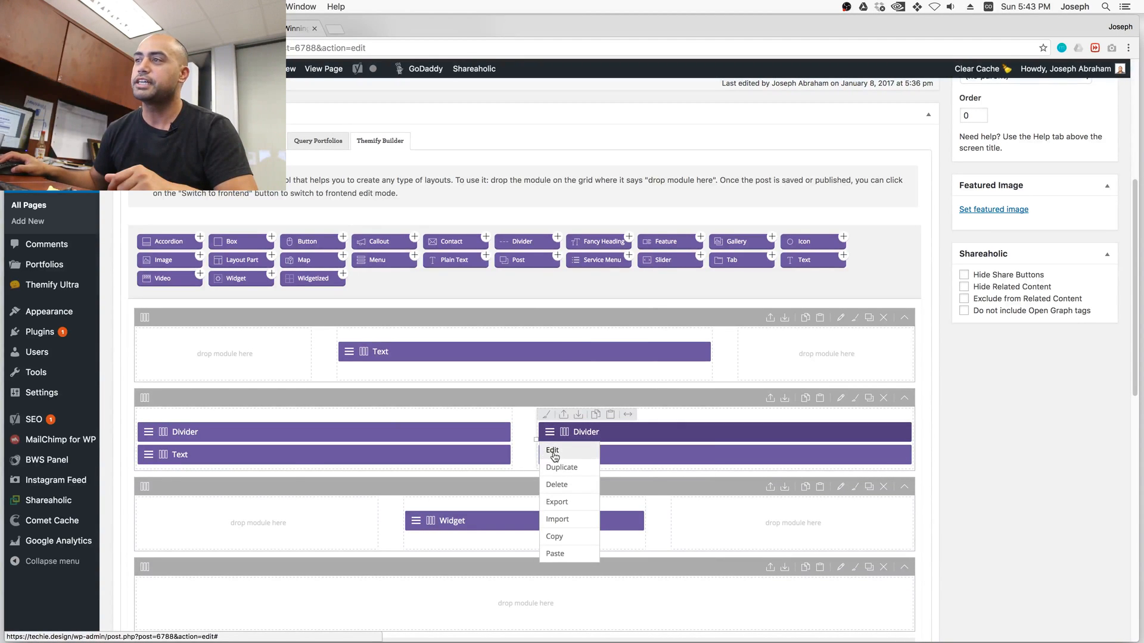
{"action": "left_click", "coordinate": [552, 449]}
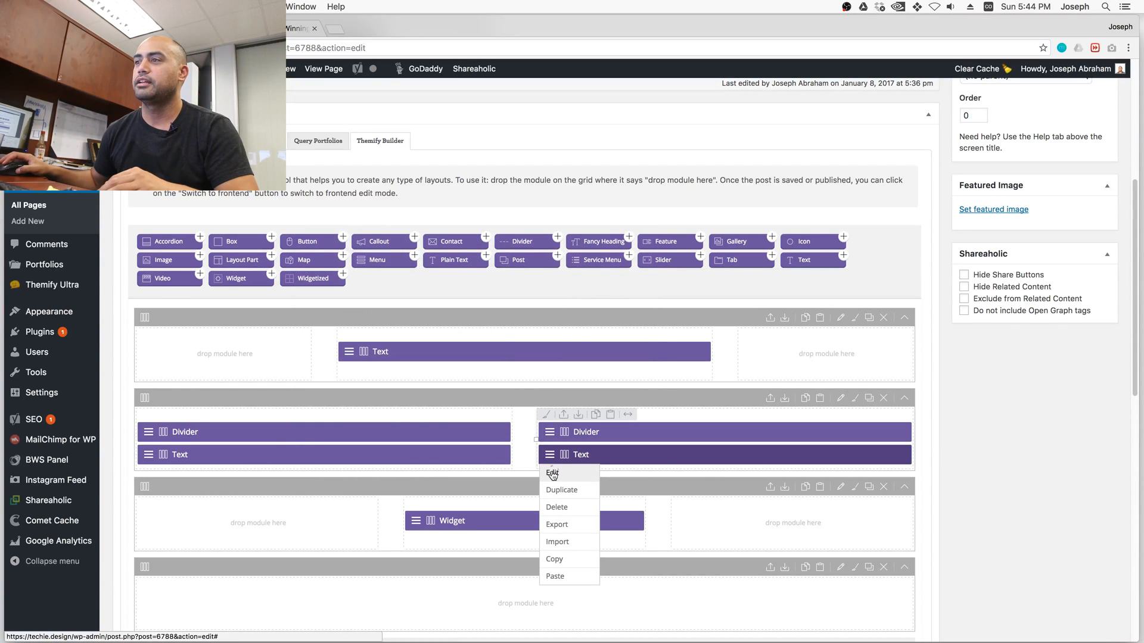
{"action": "left_click", "coordinate": [552, 474]}
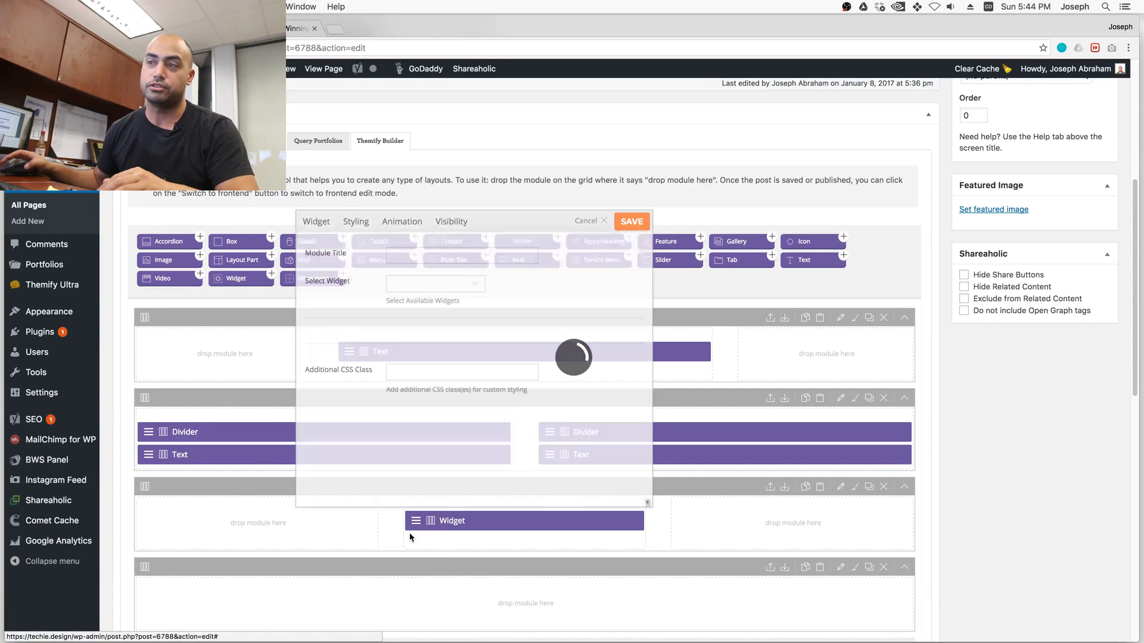
{"action": "left_click", "coordinate": [401, 221]}
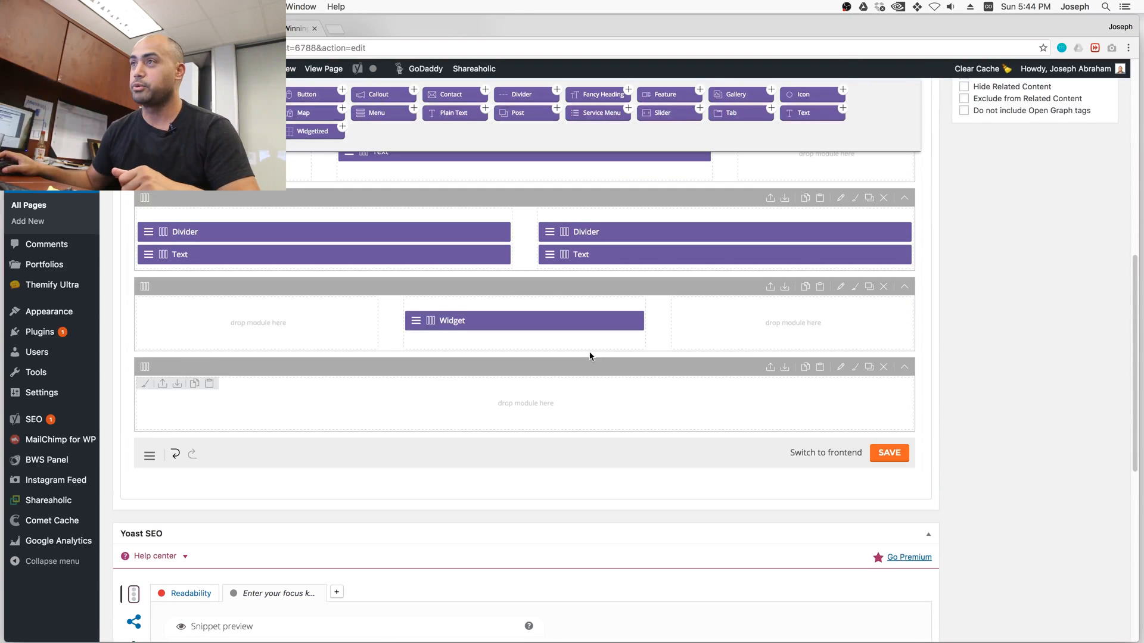
Update the Youtube Tutorial Page from the Publish box
{"action": "scroll", "scroll_direction": "up", "scroll_amount": 3}
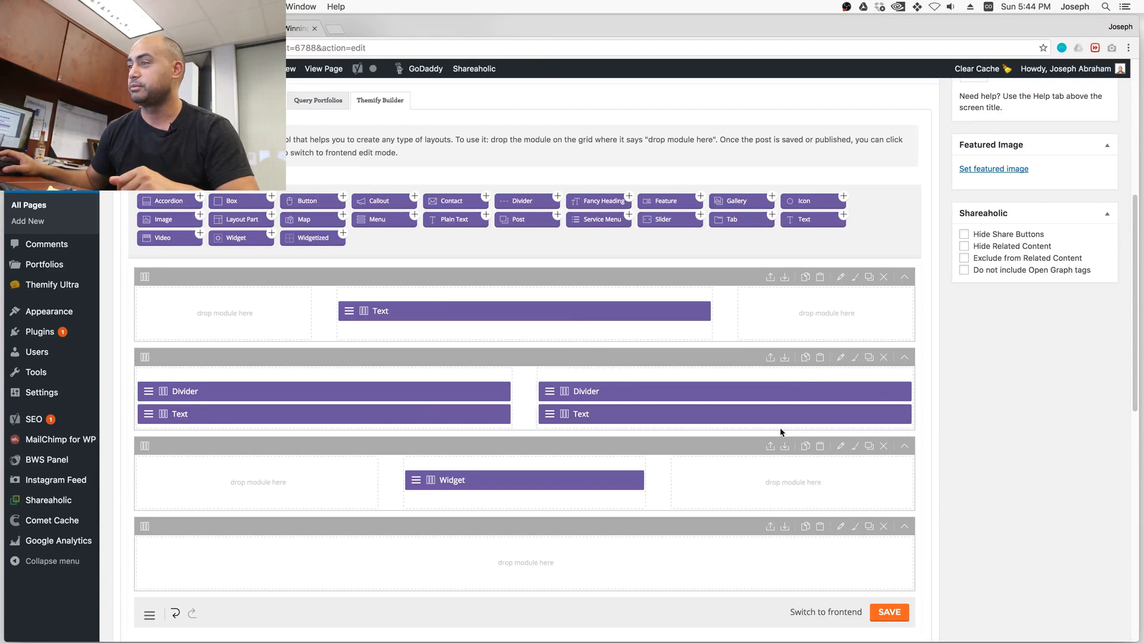
{"action": "scroll", "scroll_direction": "down", "scroll_amount": 3}
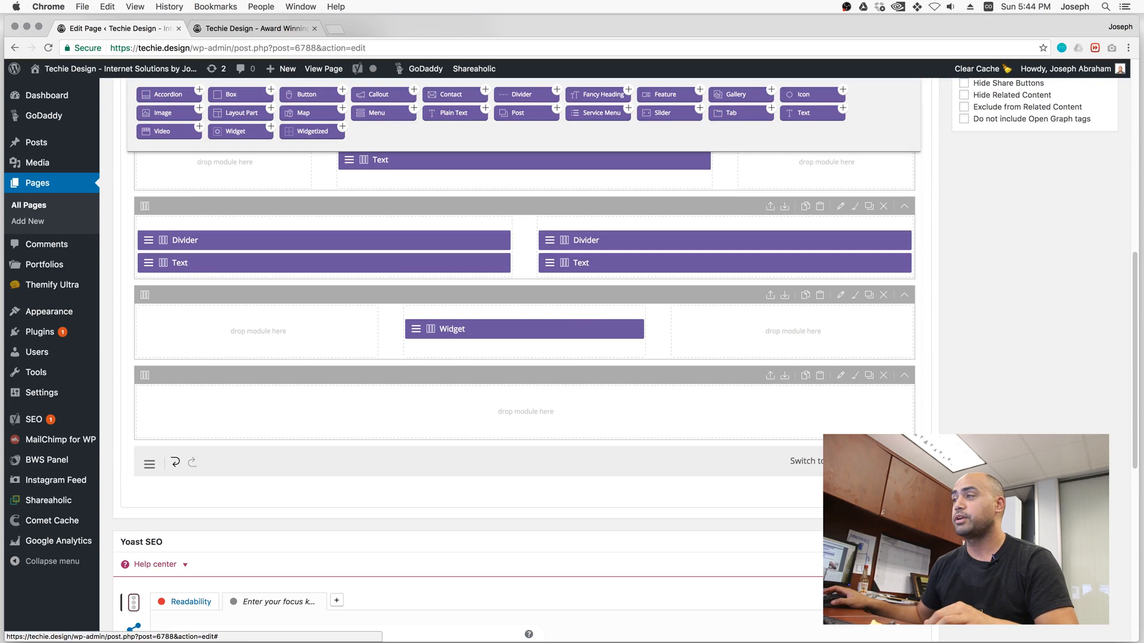
{"action": "scroll", "scroll_direction": "up", "scroll_amount": 3}
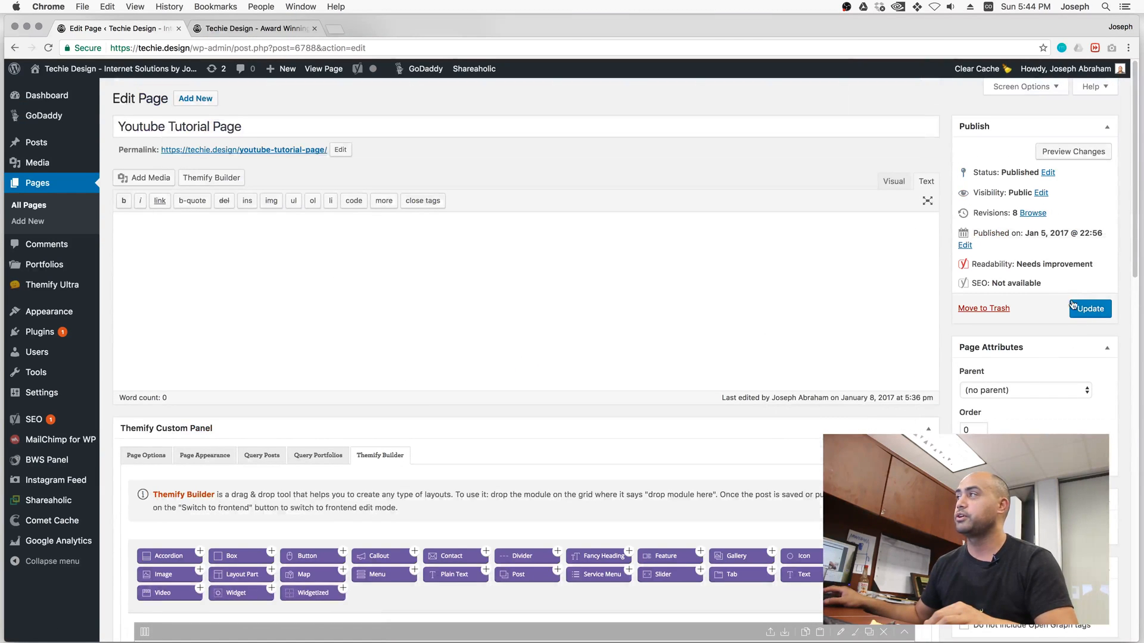
{"action": "scroll", "scroll_direction": "down", "scroll_amount": 3}
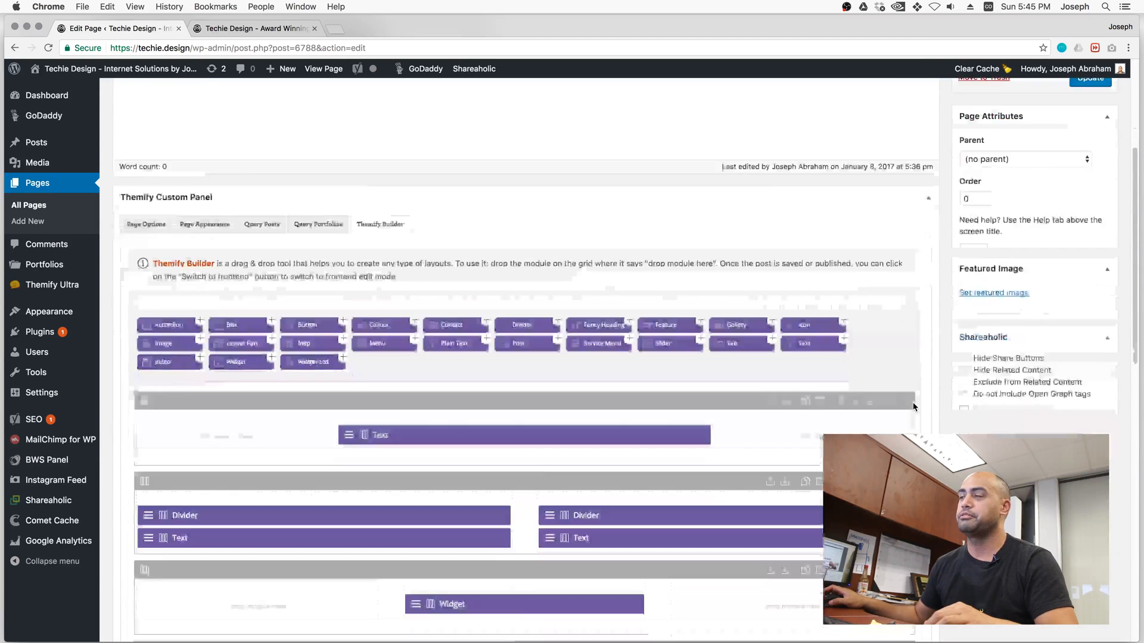
{"action": "scroll", "scroll_direction": "up", "scroll_amount": 3}
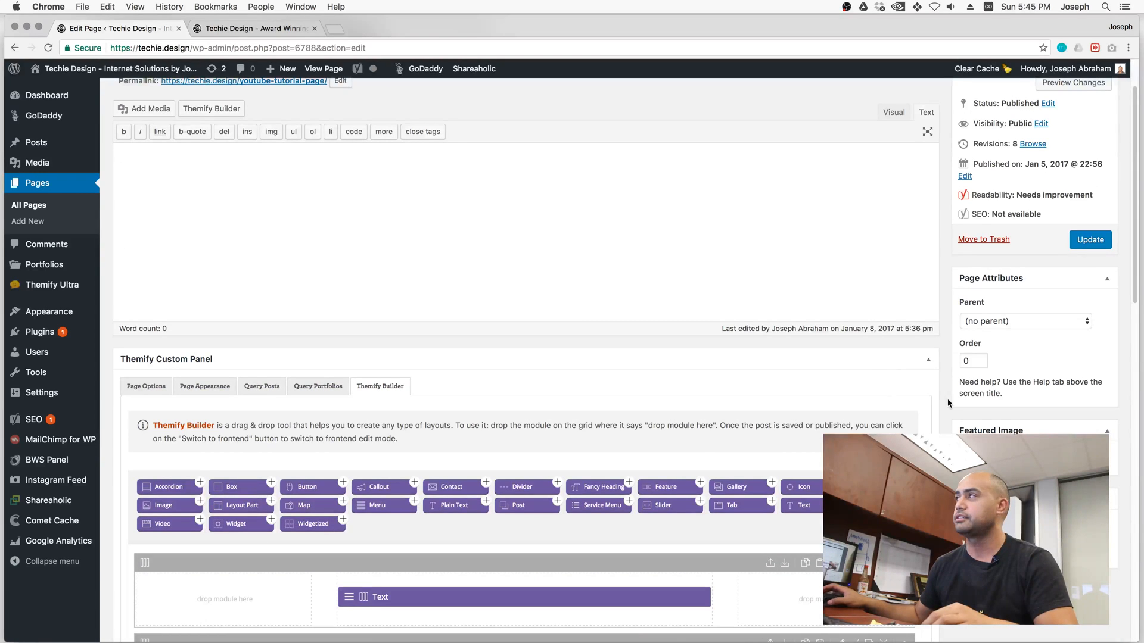
{"action": "scroll", "scroll_direction": "up", "scroll_amount": 3}
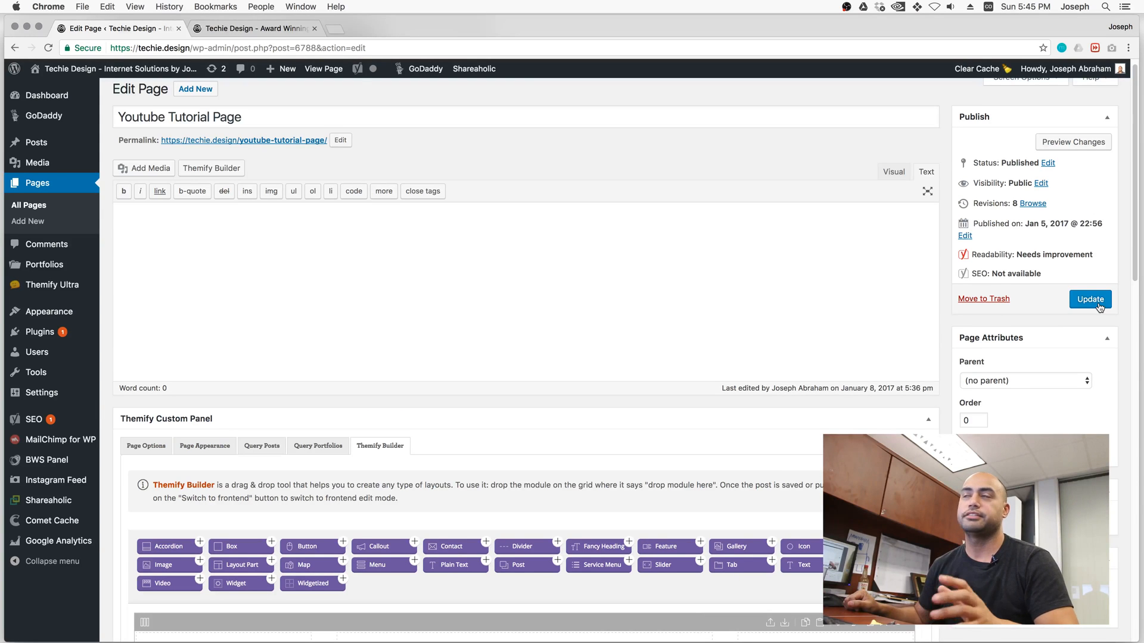
{"action": "left_click", "coordinate": [1088, 299]}
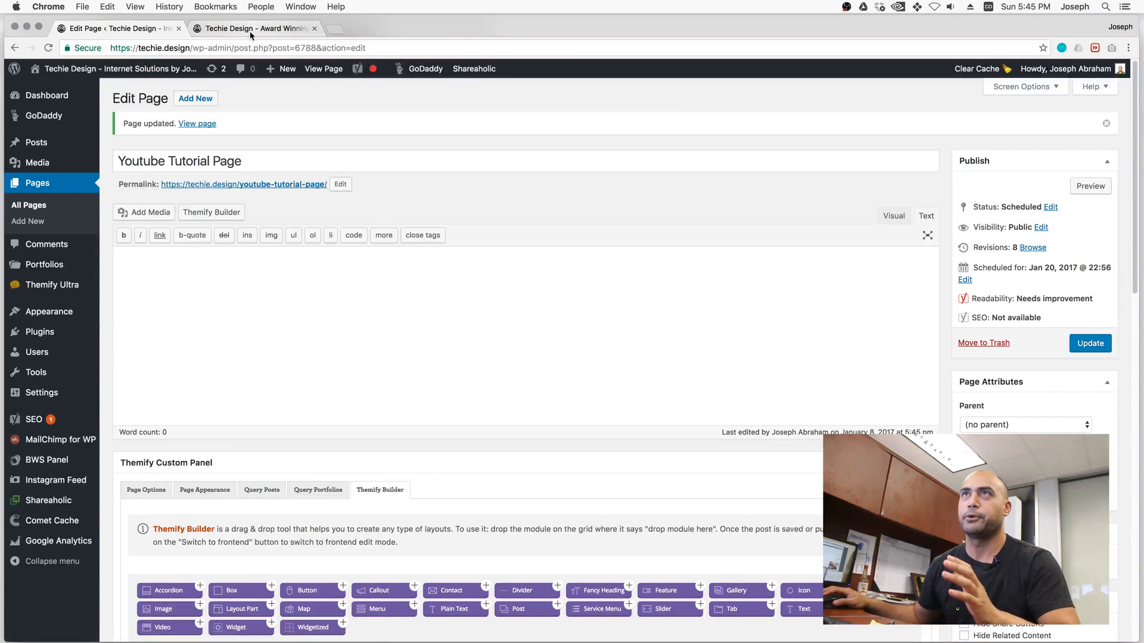
Reload the live page tab and scroll down to the newsletter signup section
{"action": "left_click", "coordinate": [253, 28]}
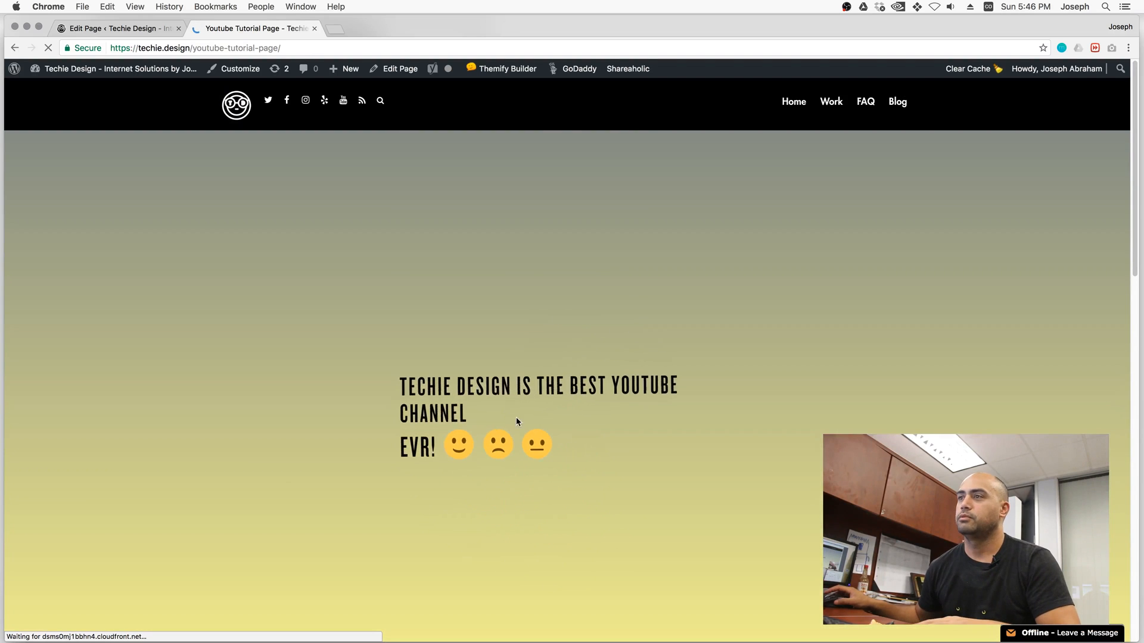
{"action": "left_click", "coordinate": [49, 49]}
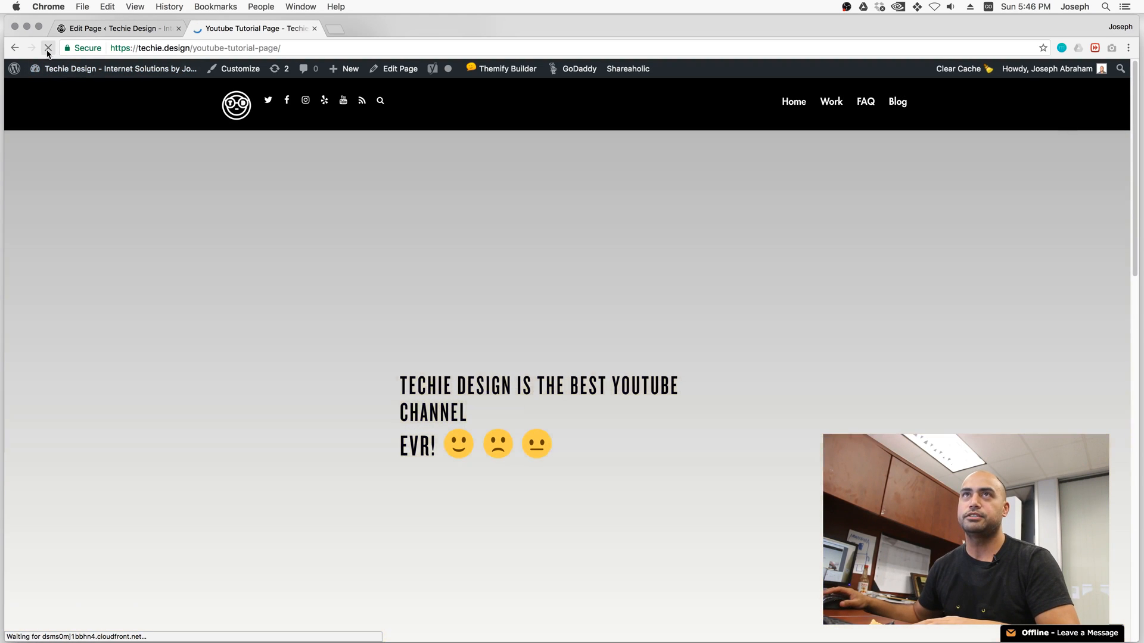
{"action": "left_click", "coordinate": [48, 47]}
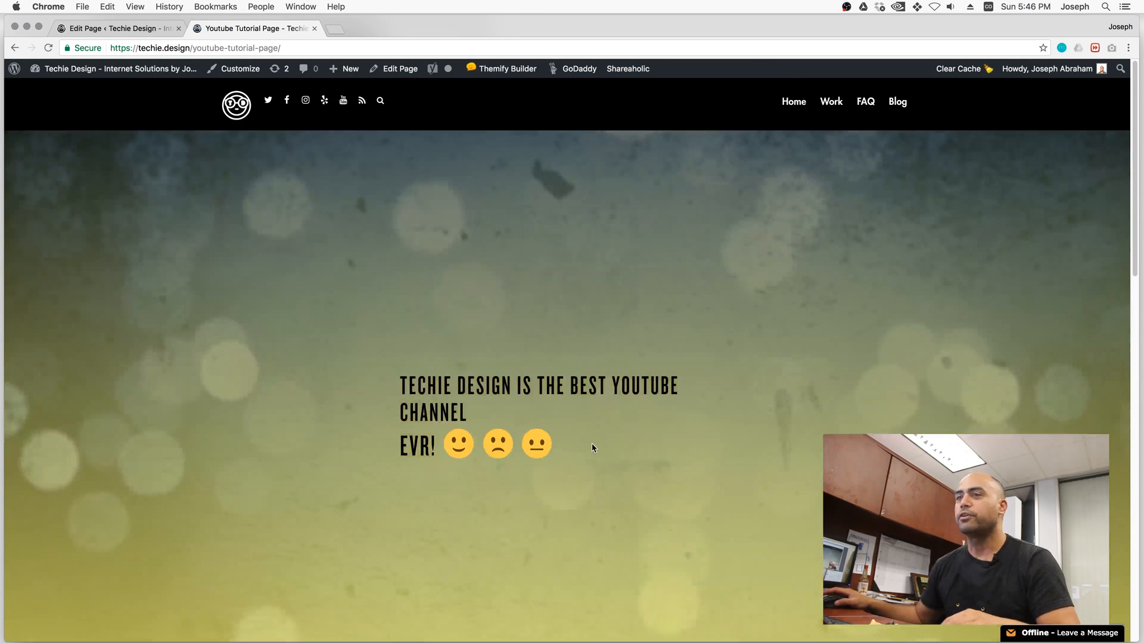
{"action": "scroll", "scroll_direction": "down", "scroll_amount": 3}
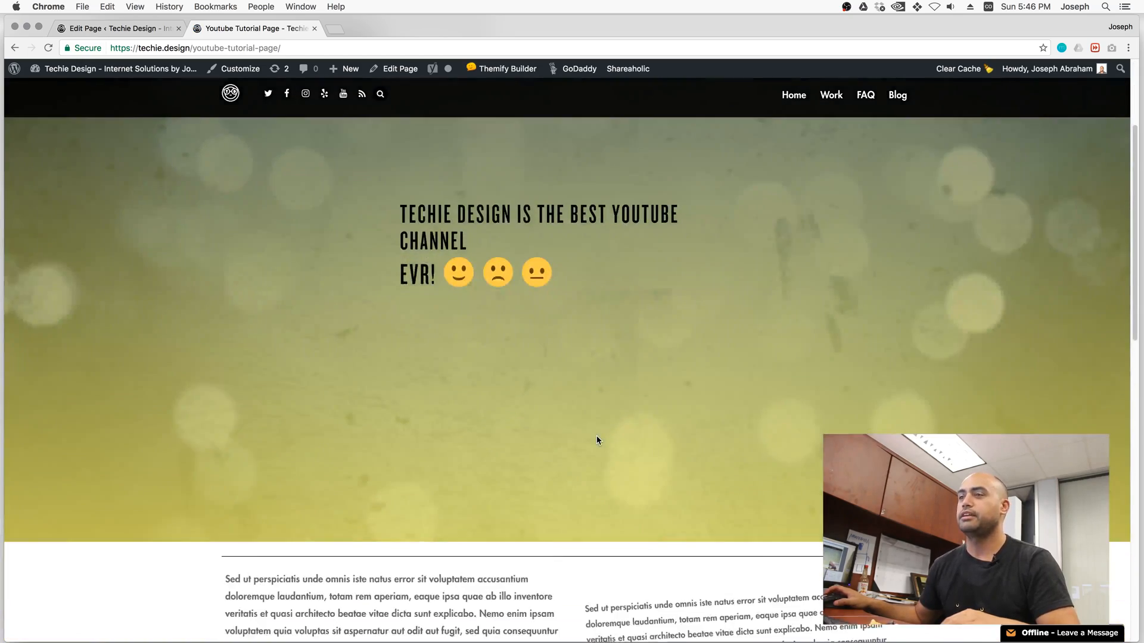
{"action": "scroll", "scroll_direction": "down", "scroll_amount": 3}
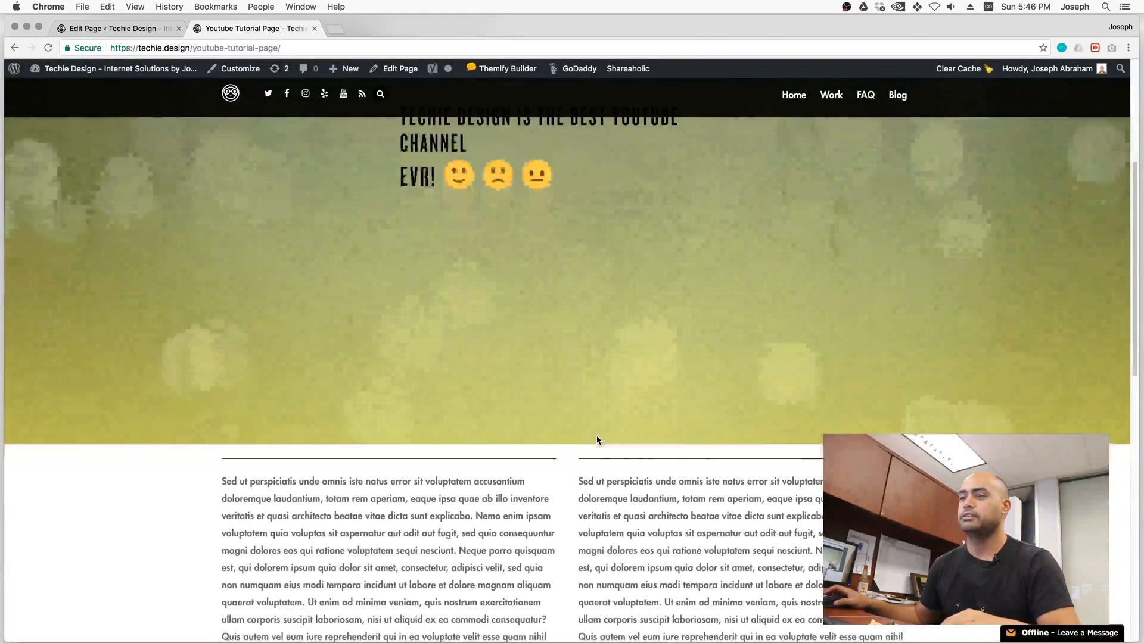
{"action": "scroll", "scroll_direction": "down", "scroll_amount": 3}
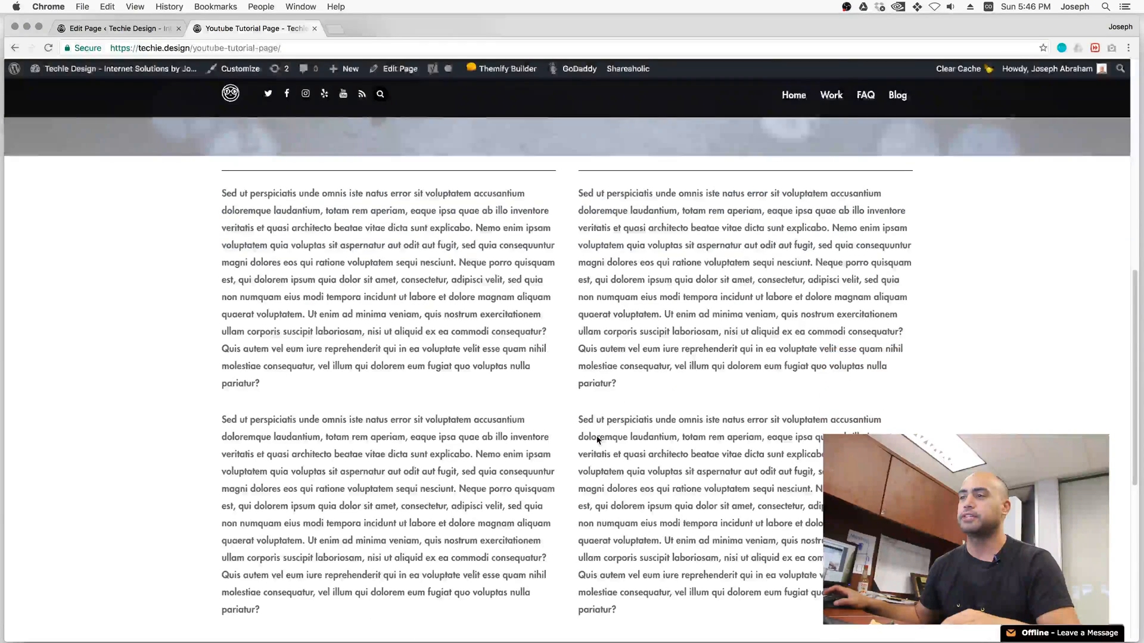
{"action": "scroll", "scroll_direction": "down", "scroll_amount": 3}
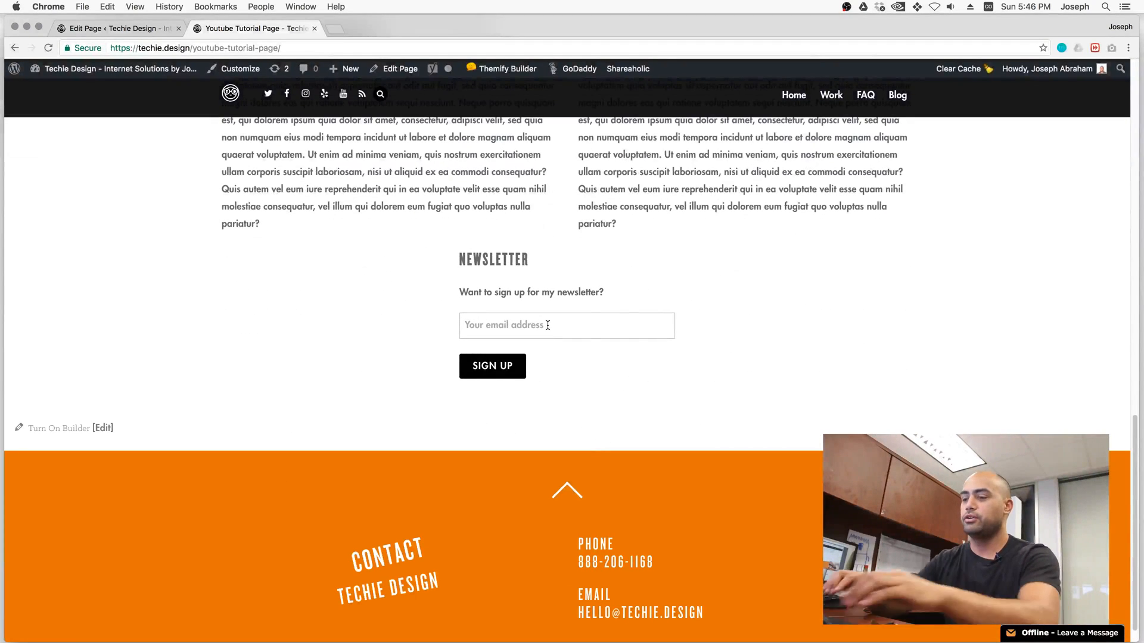
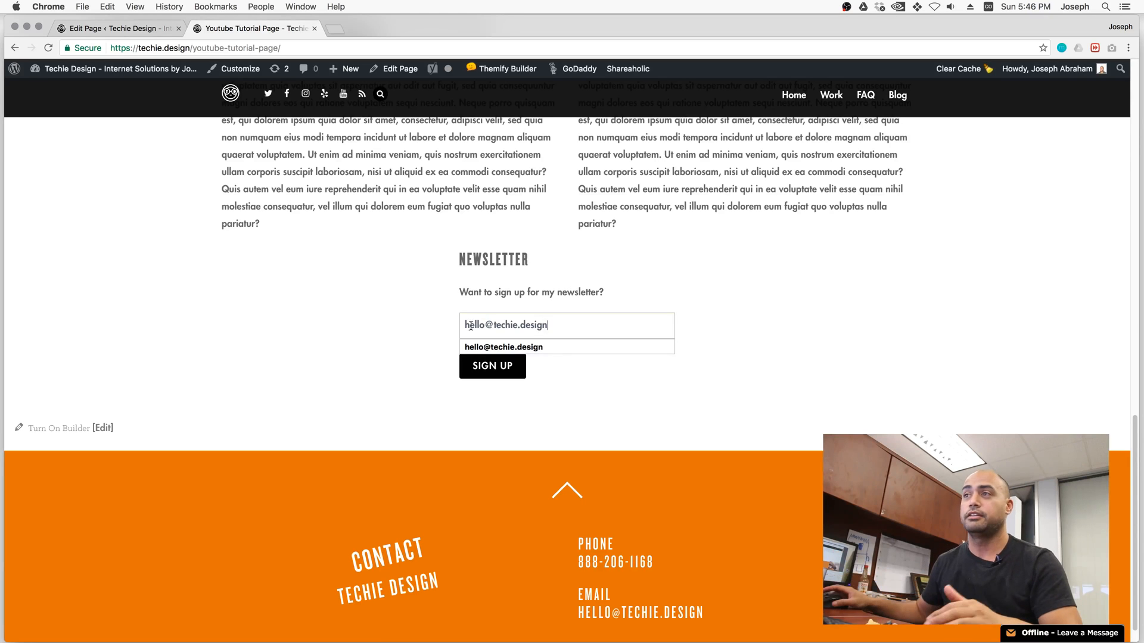
{"action": "left_click", "coordinate": [492, 365]}
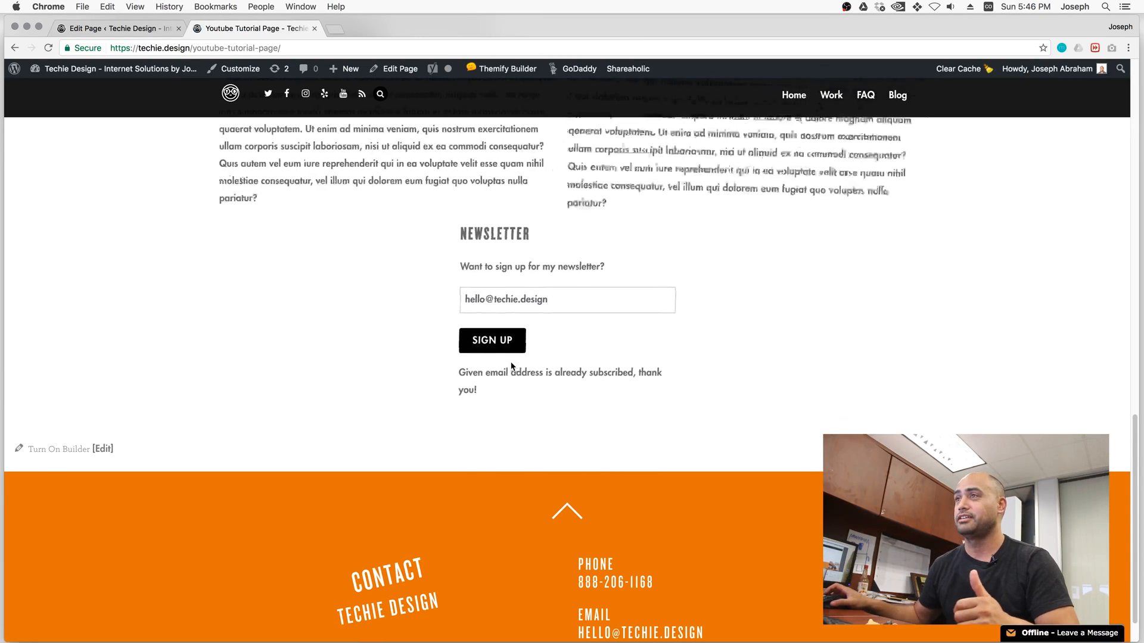
{"action": "scroll", "scroll_direction": "up", "scroll_amount": 3}
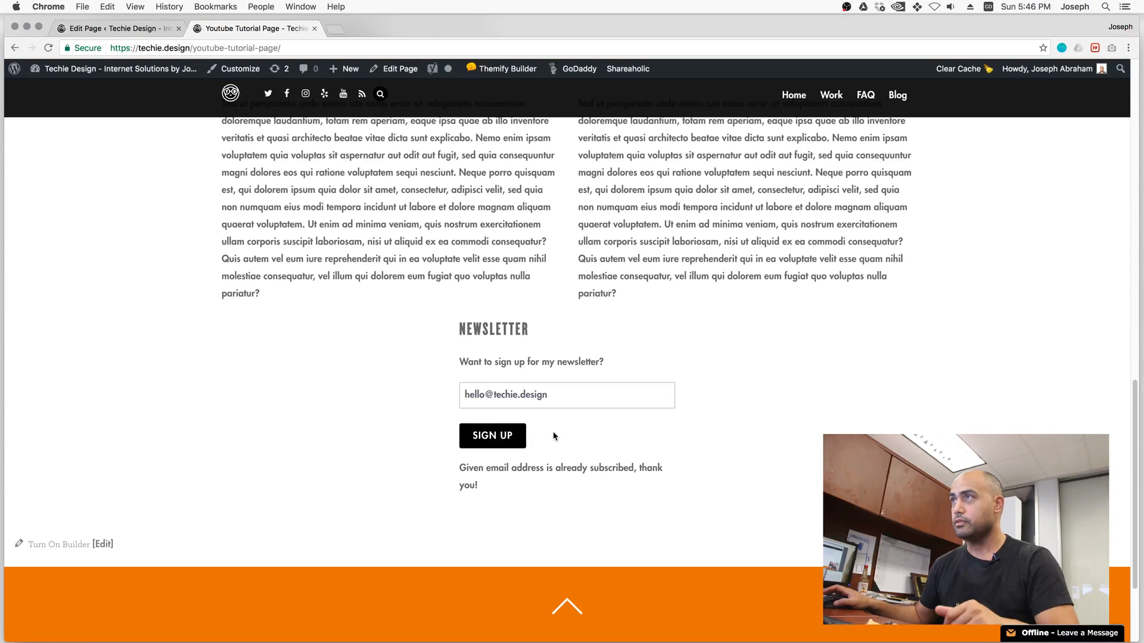
{"action": "scroll", "scroll_direction": "up", "scroll_amount": 3}
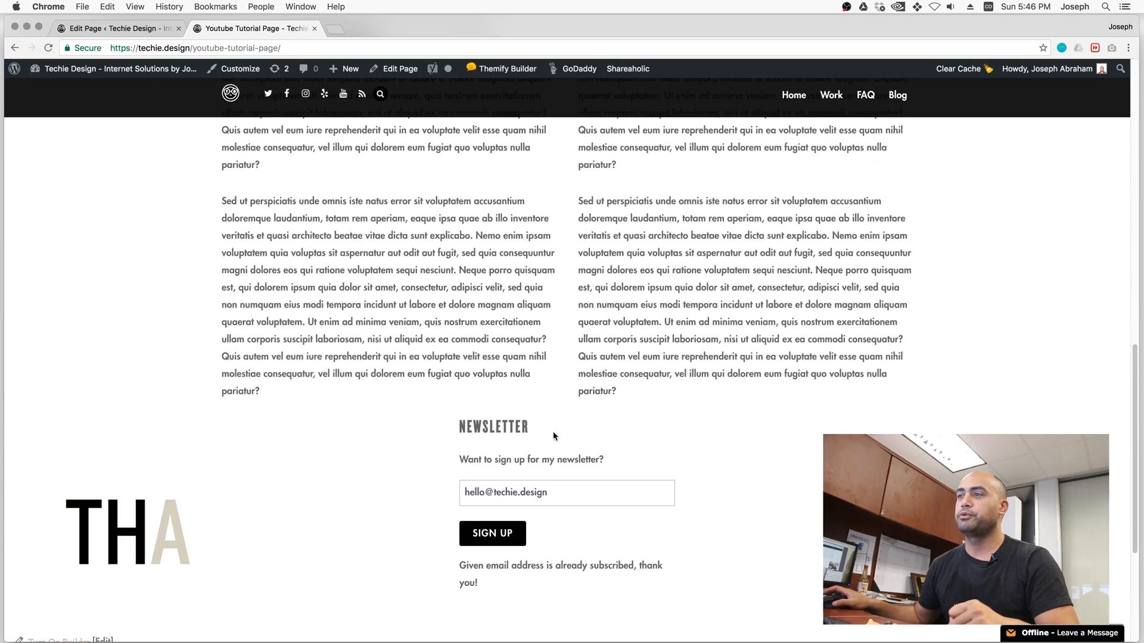
{"action": "scroll", "scroll_direction": "down", "scroll_amount": 3}
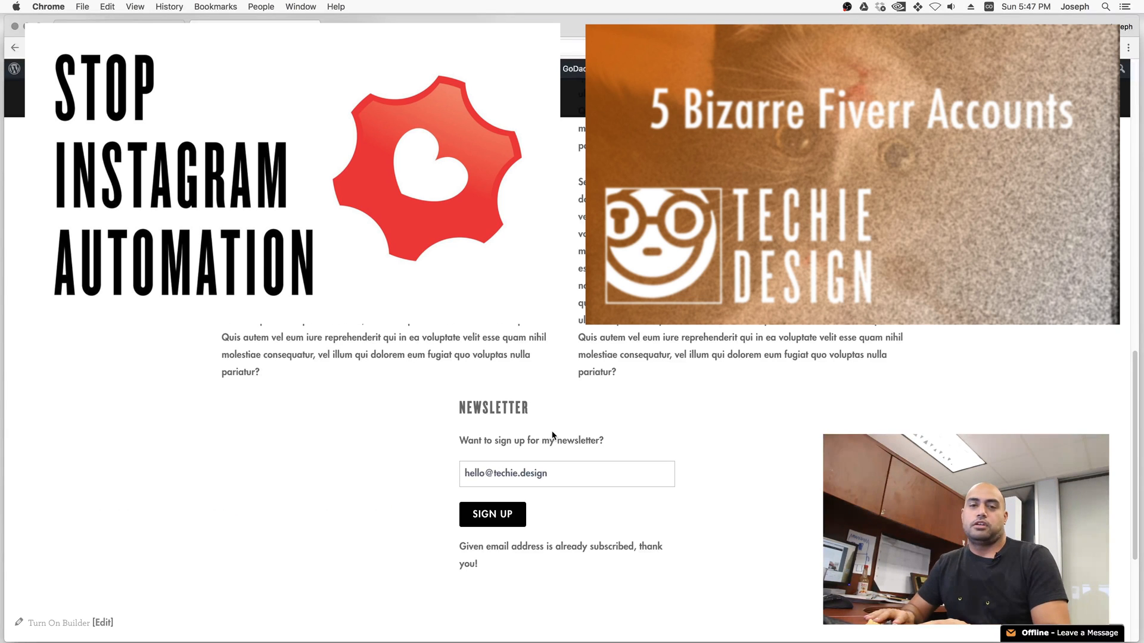
{"action": "mouse_move", "coordinate": [720, 485]}
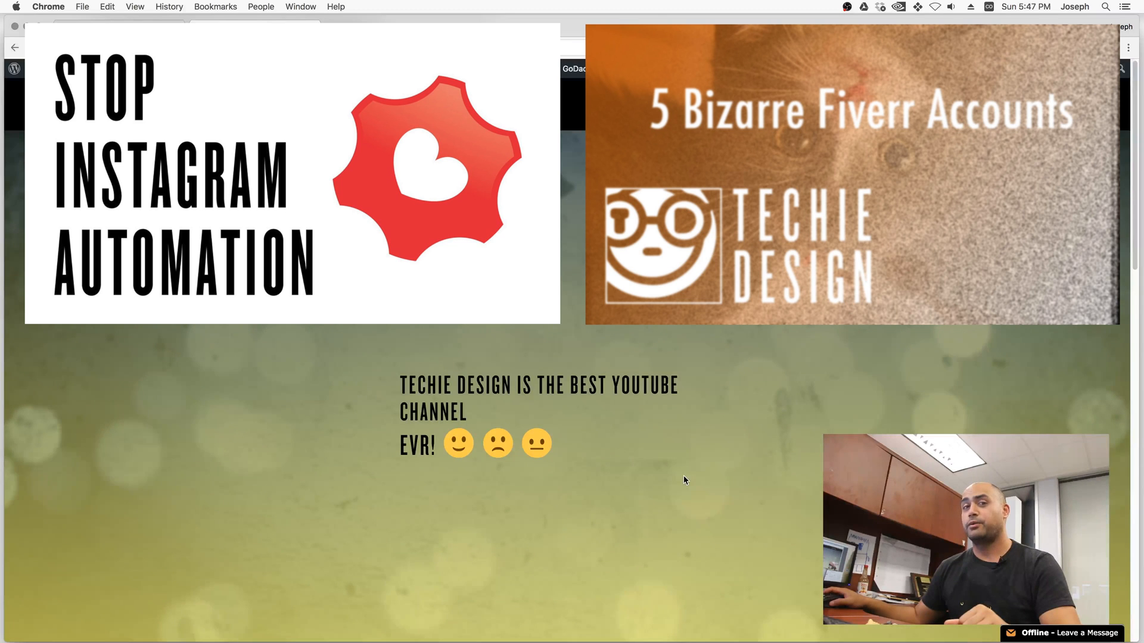
{"action": "mouse_move", "coordinate": [783, 425]}
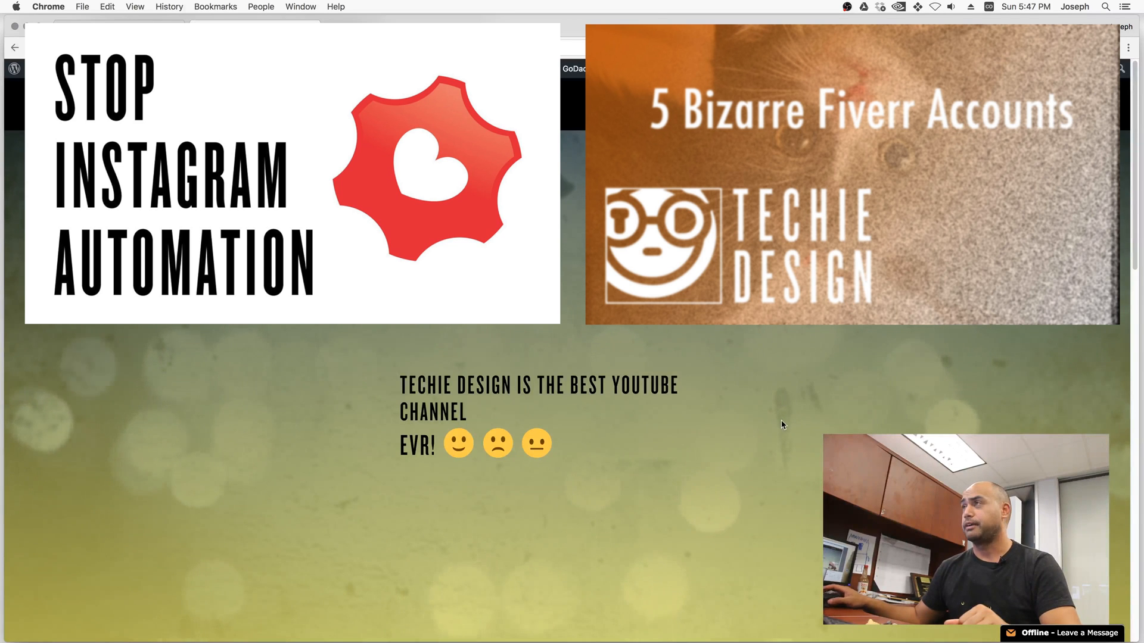